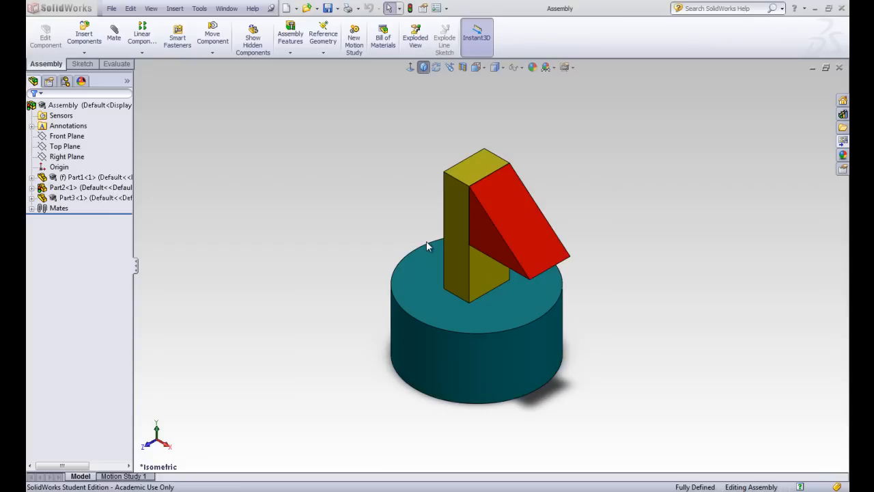
mouse_move(325, 238)
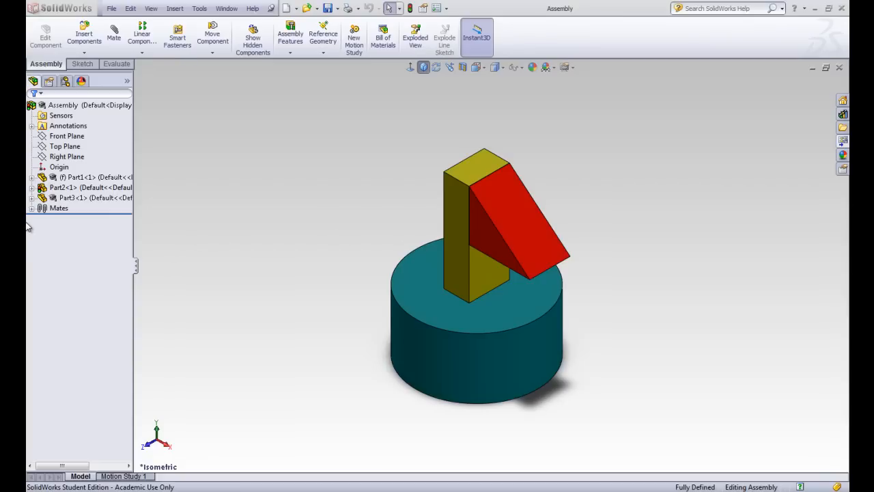
Identify the triangle, block and cylinder parts by selecting them in the tree
click(71, 197)
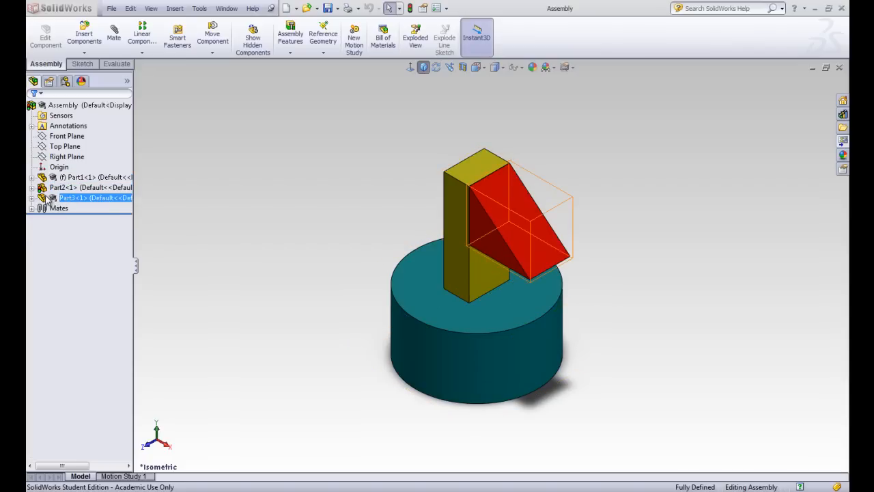
click(82, 187)
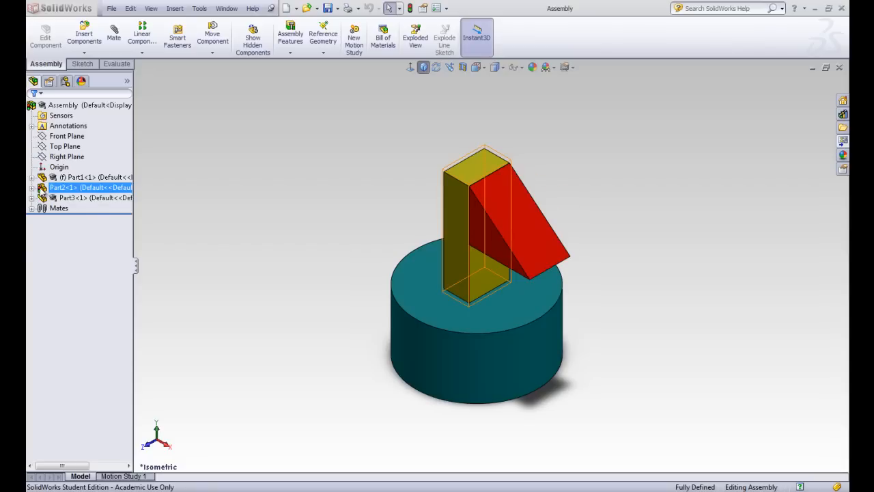
click(172, 164)
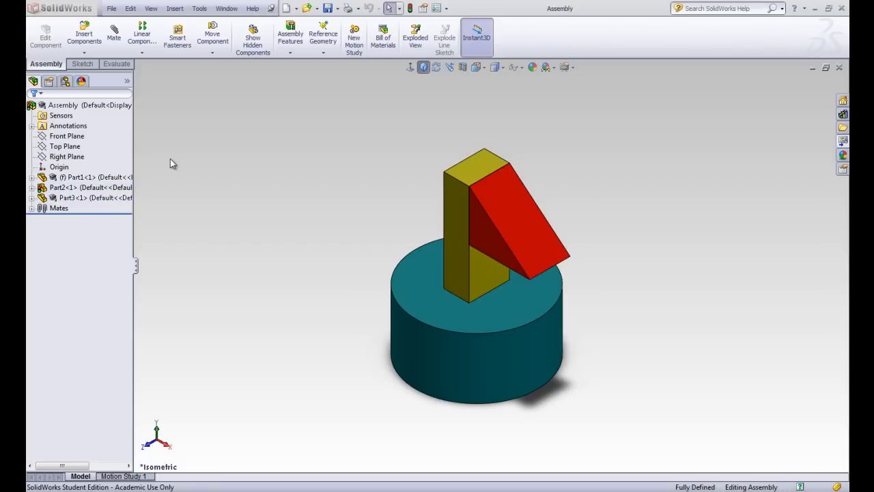
mouse_move(340, 98)
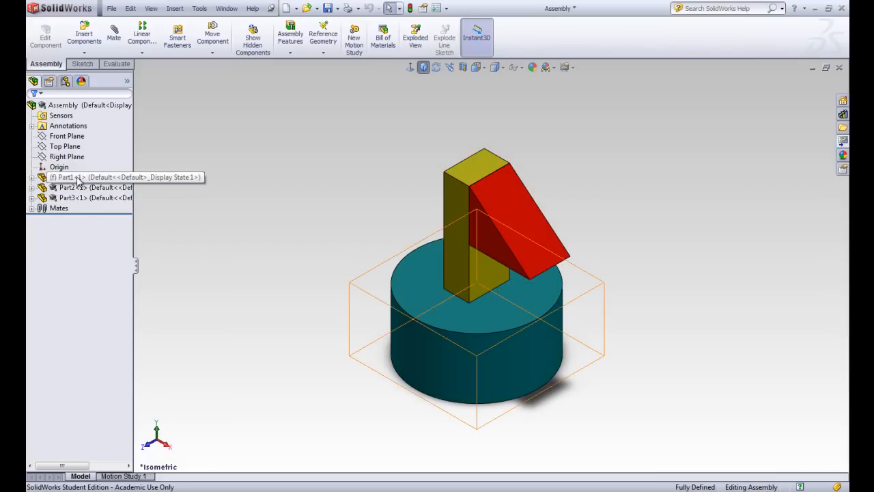
click(59, 197)
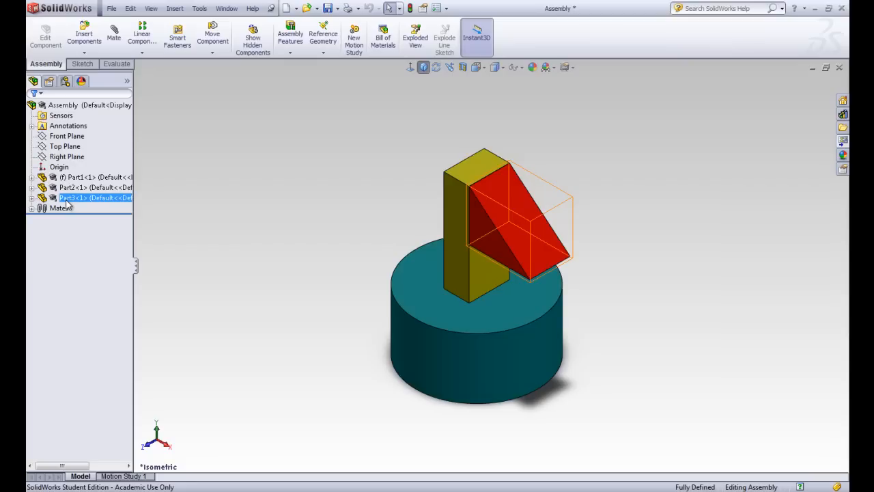
click(194, 249)
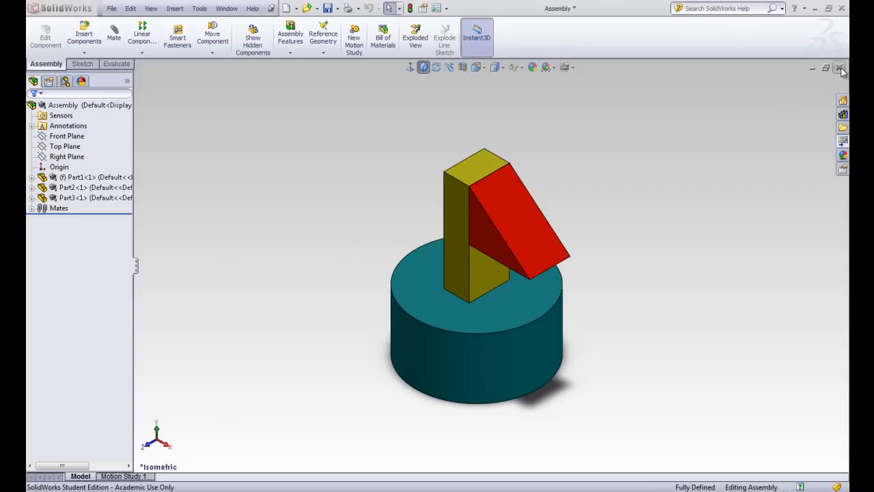
Close the assembly, discarding its unsaved changes
click(841, 68)
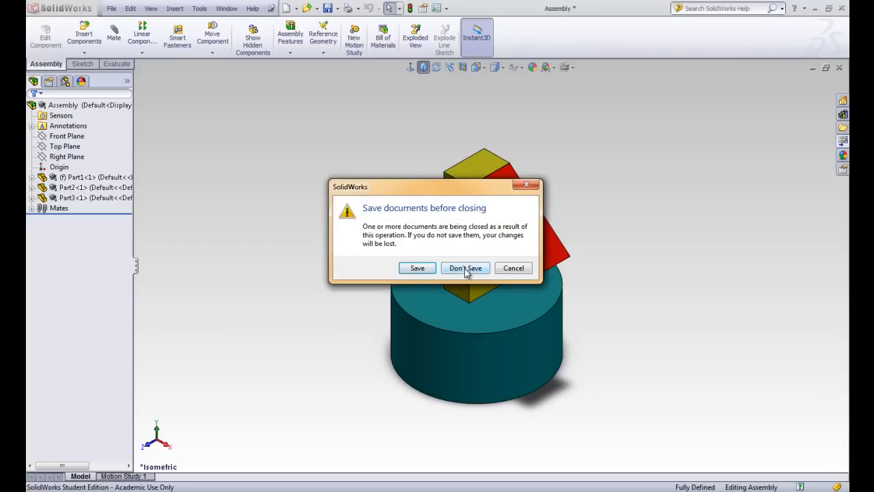
click(465, 268)
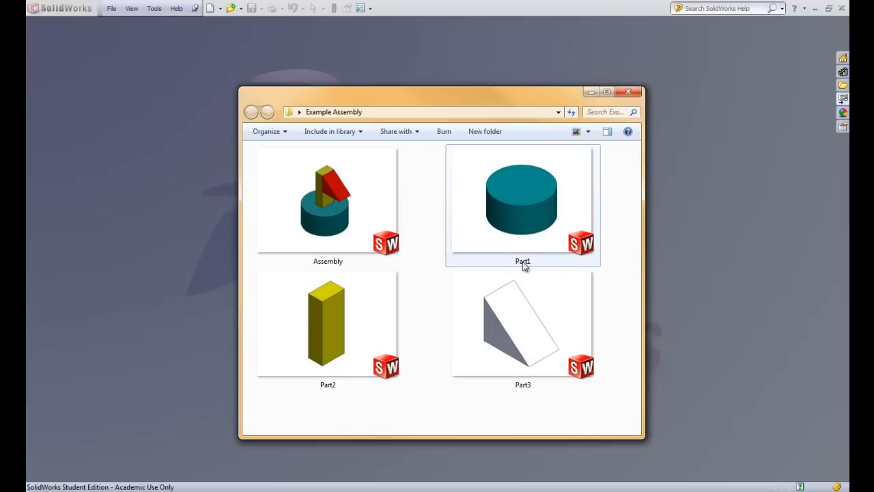
Rename the cylinder part file to 3howa-Circle
click(522, 198)
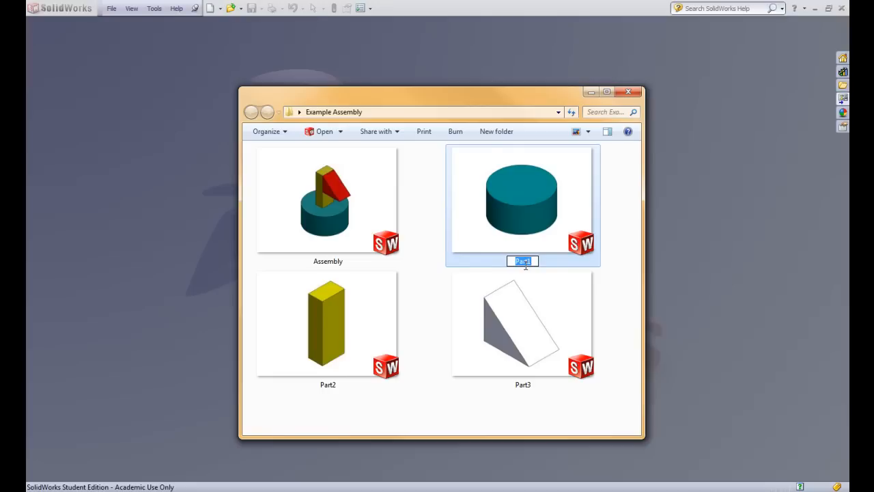
text(3)
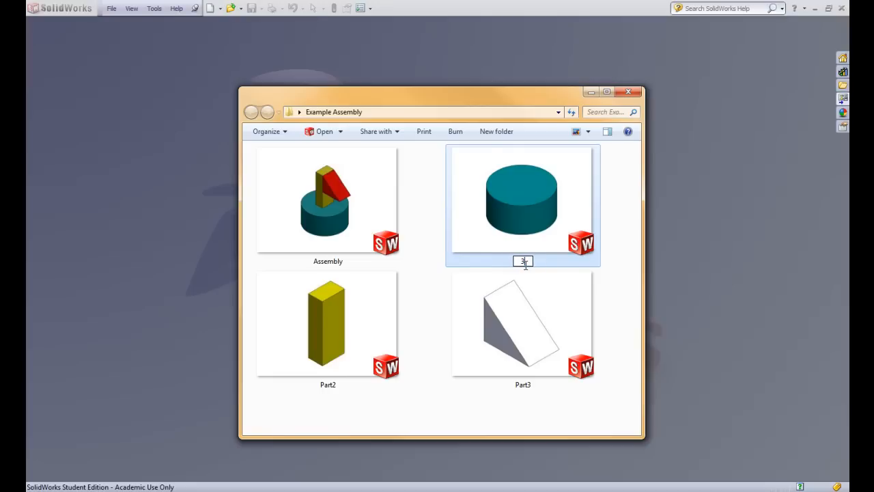
text(howa)
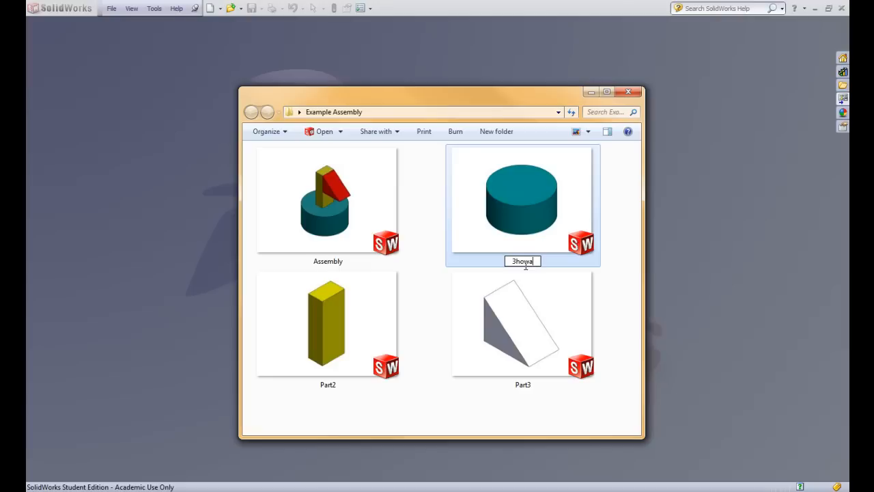
text(-)
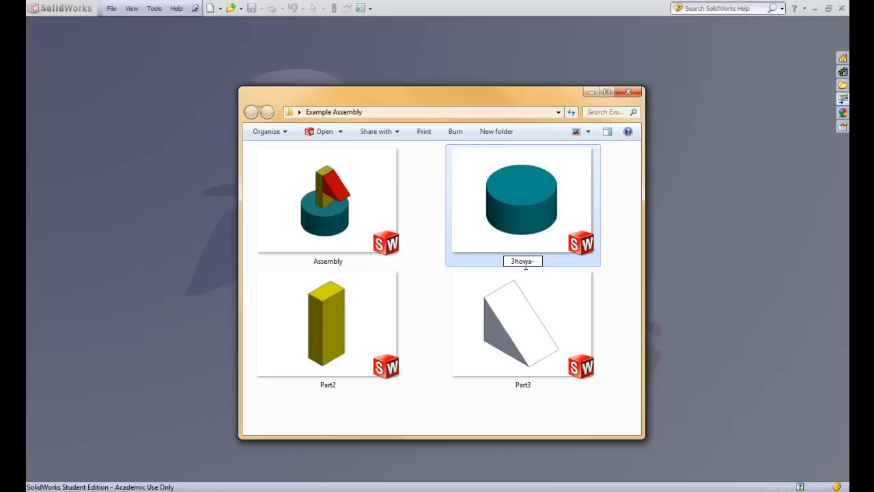
text(Circle)
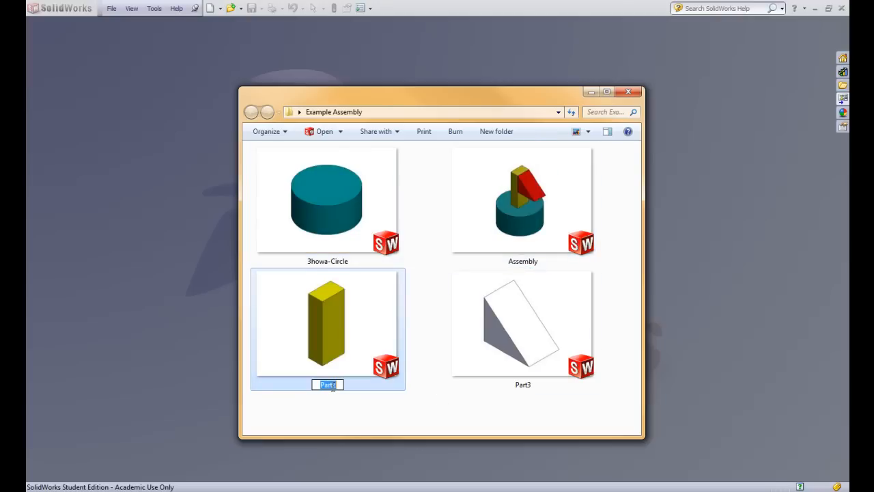
text(3howa-Rectangle)
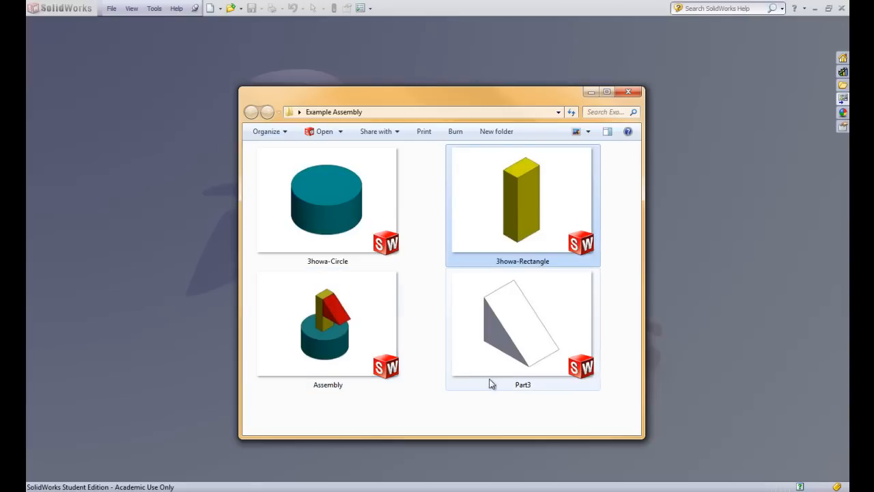
Rename the remaining part and assembly files with the 3howa- prefix (3howa-R..., 3howa-)
click(522, 328)
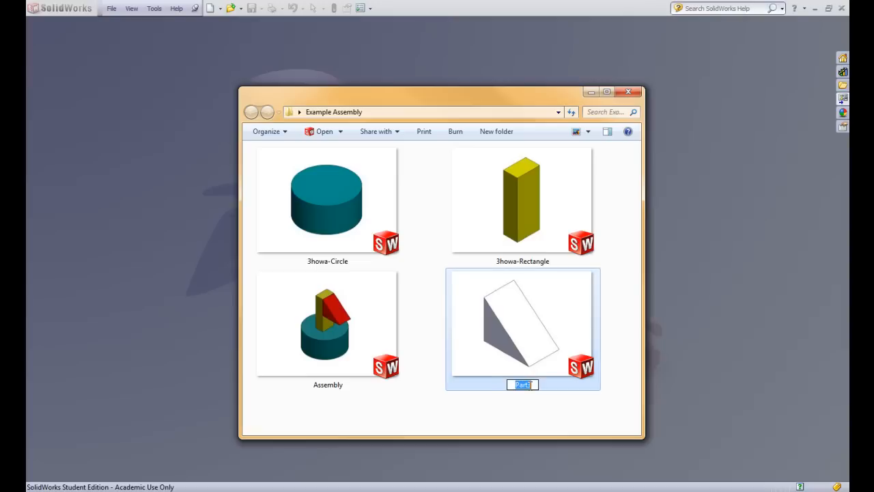
text(3howa)
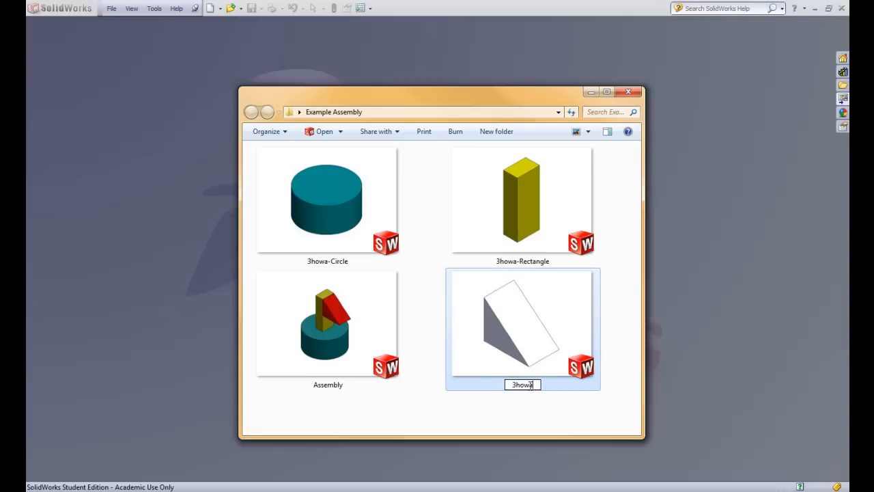
text(-R)
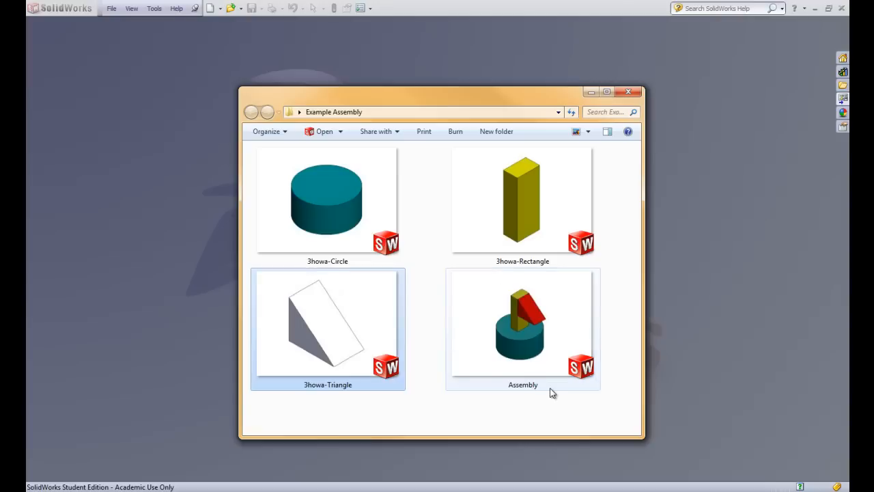
click(522, 328)
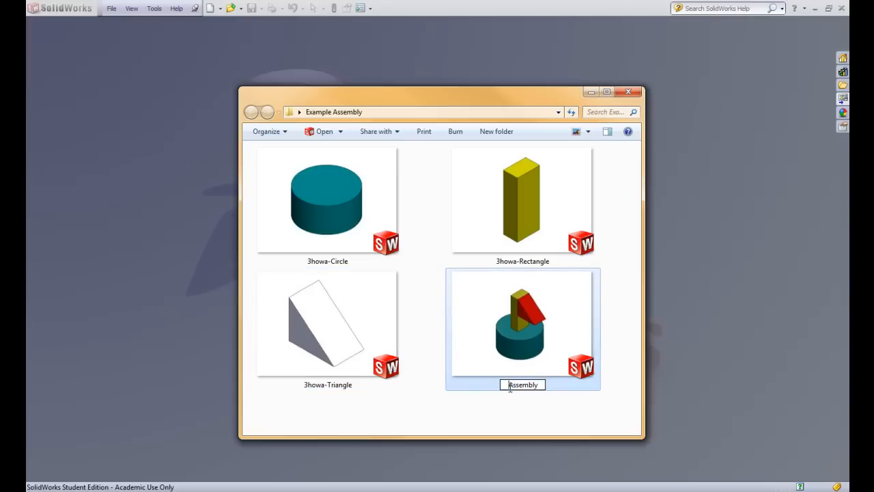
text(3howa-)
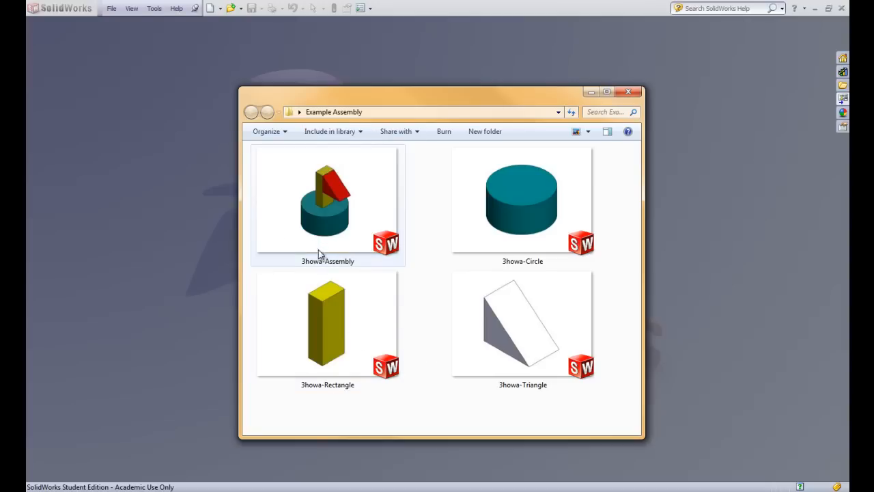
mouse_move(317, 230)
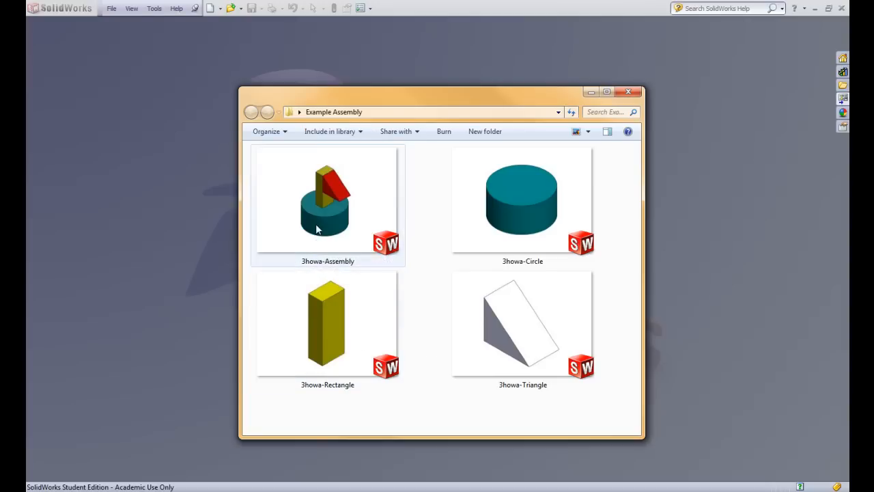
mouse_move(481, 251)
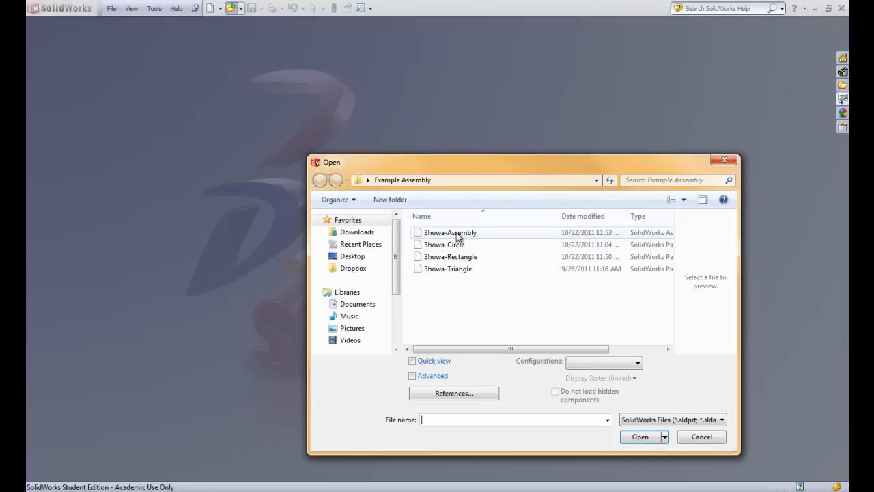
Open the renamed 3howa-Assembly file from the Example Assembly folder
click(450, 232)
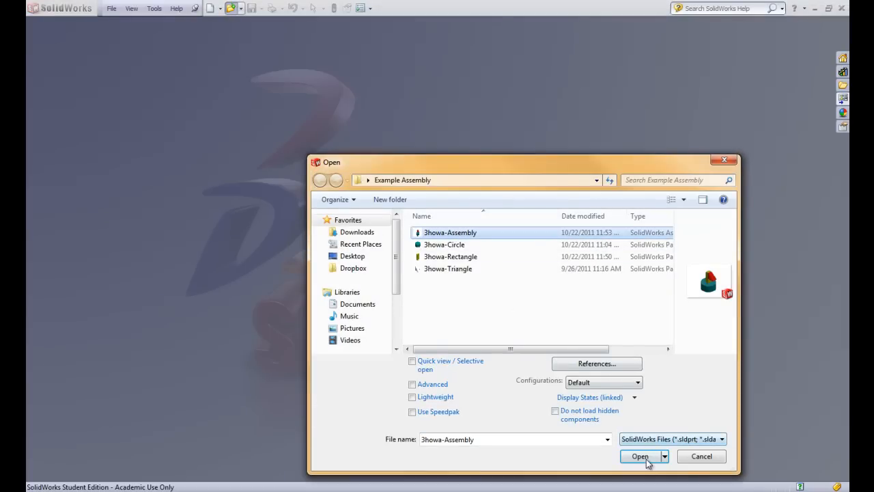
click(639, 456)
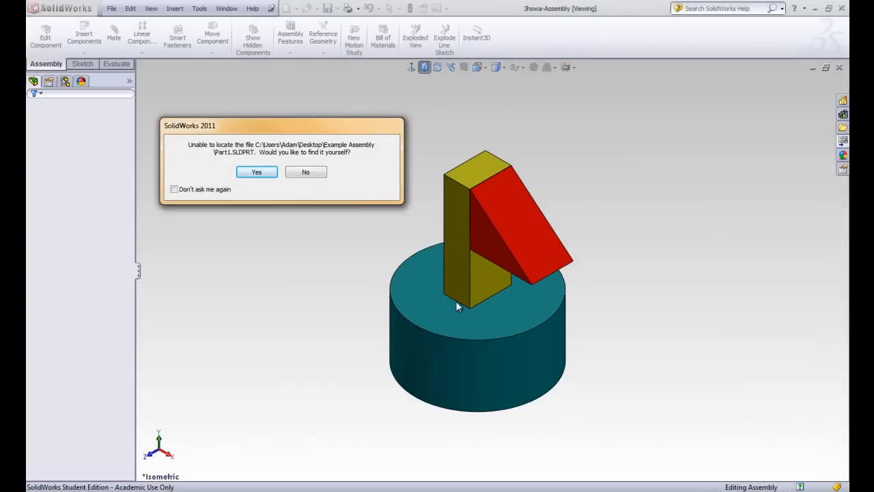
mouse_move(205, 153)
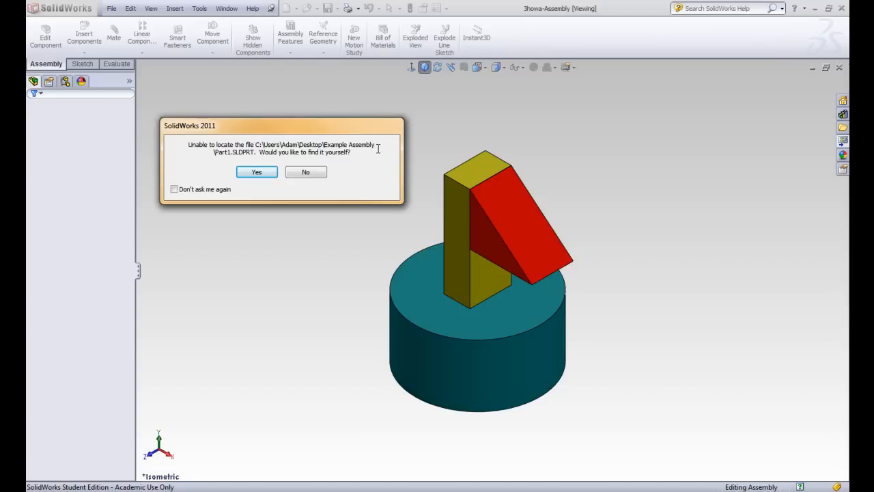
mouse_move(309, 147)
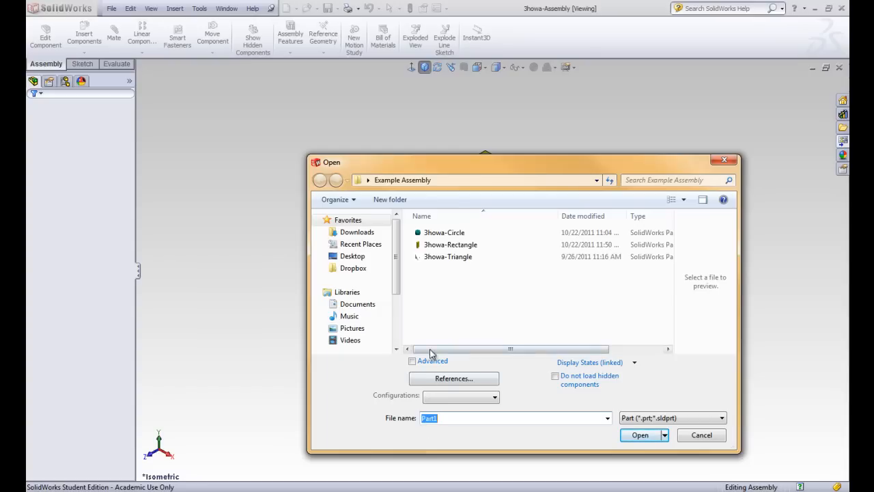
Pick the replacement file for the missing Part1
click(444, 232)
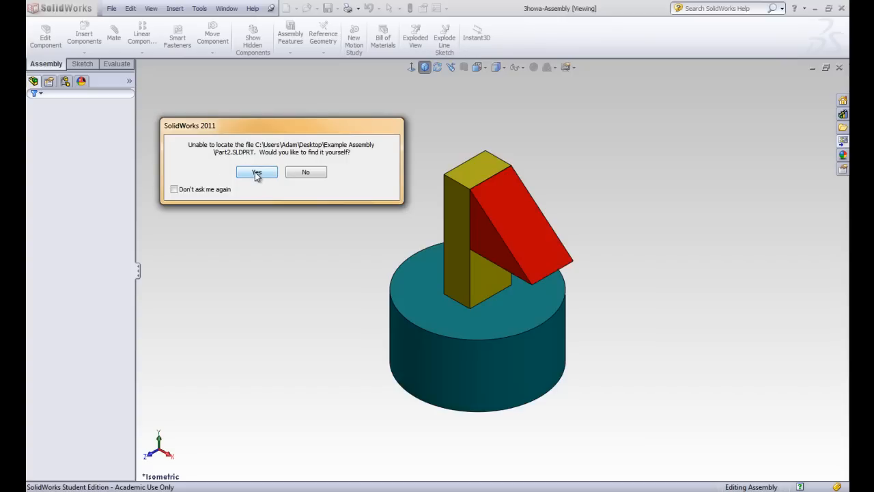
Locate missing Part2 manually and load Jhowa-Triangle as its replacement
click(306, 172)
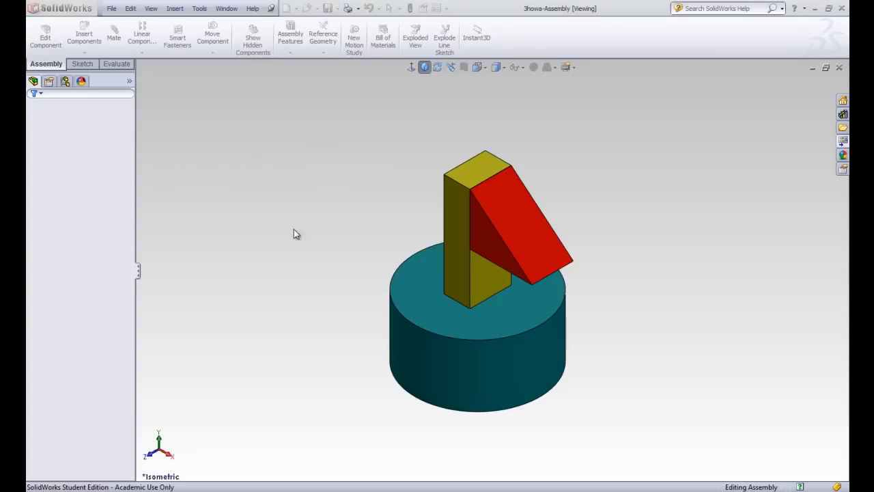
click(83, 34)
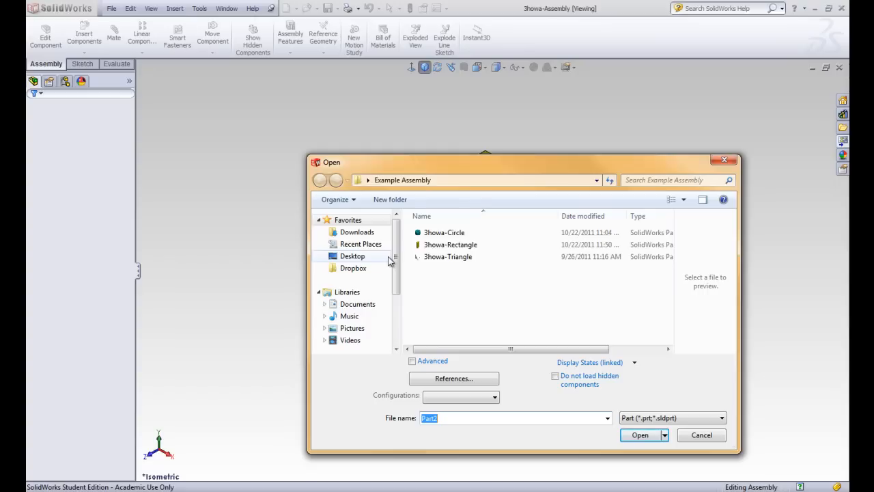
mouse_move(448, 257)
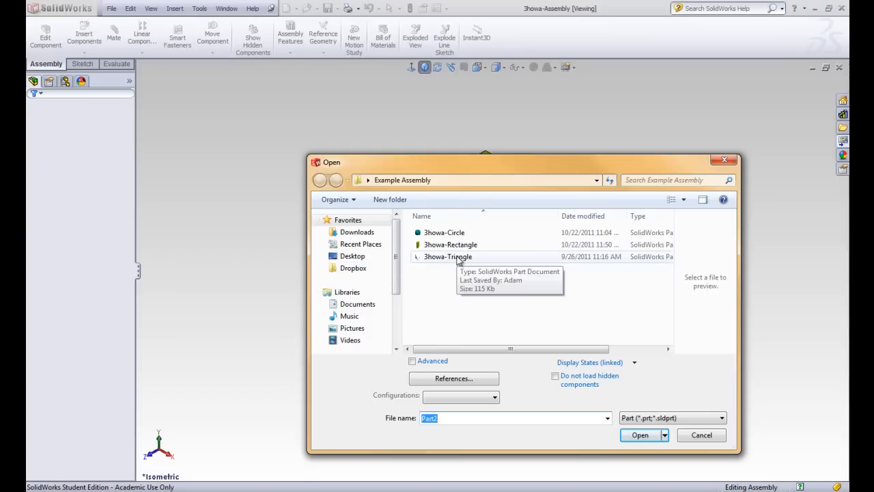
click(448, 257)
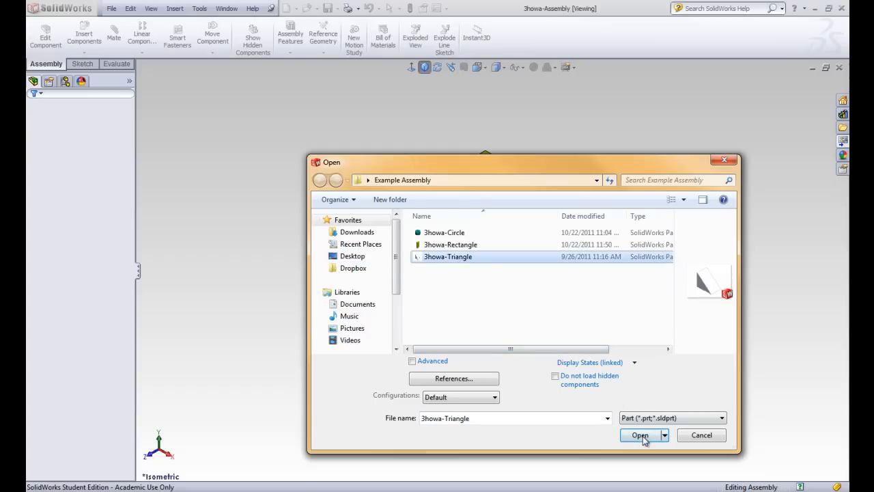
click(639, 434)
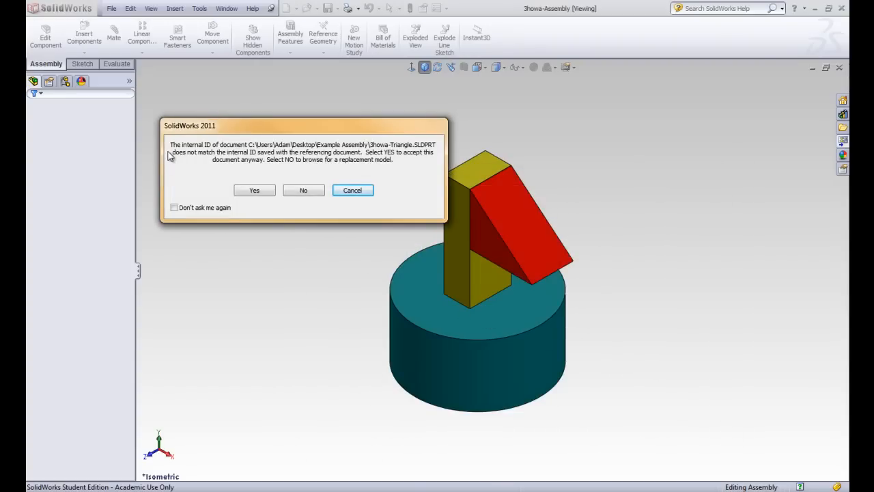
mouse_move(177, 145)
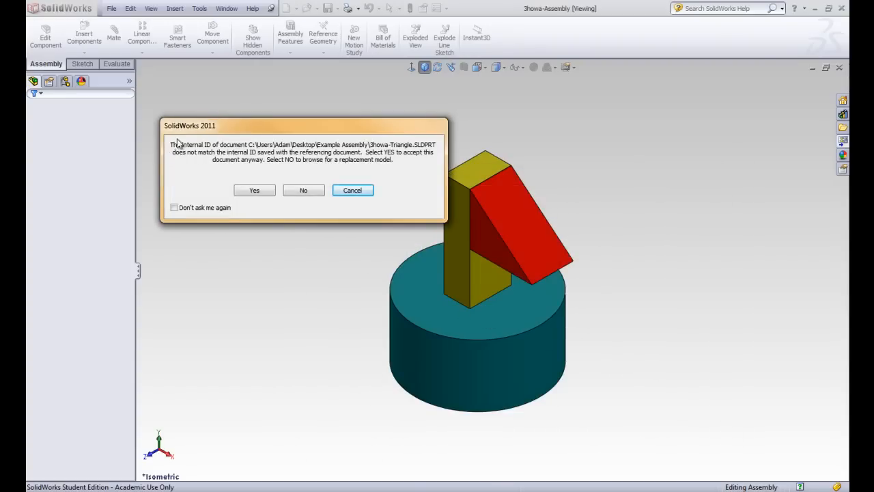
mouse_move(295, 167)
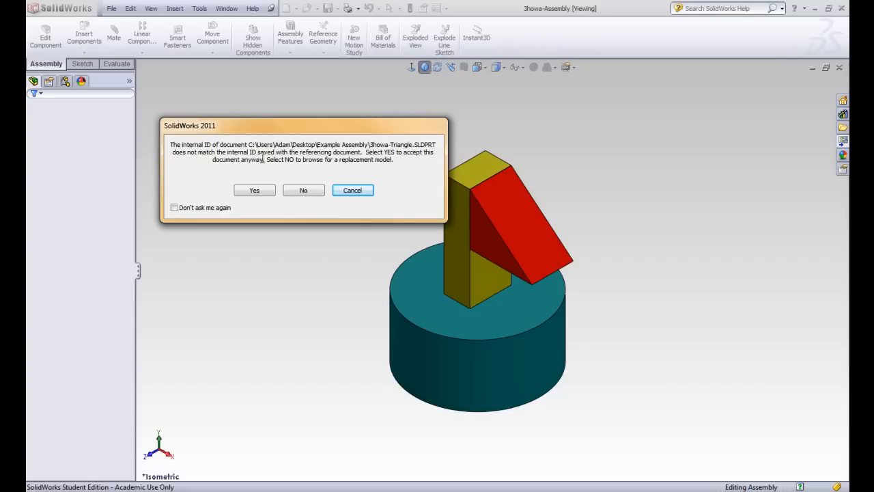
mouse_move(368, 128)
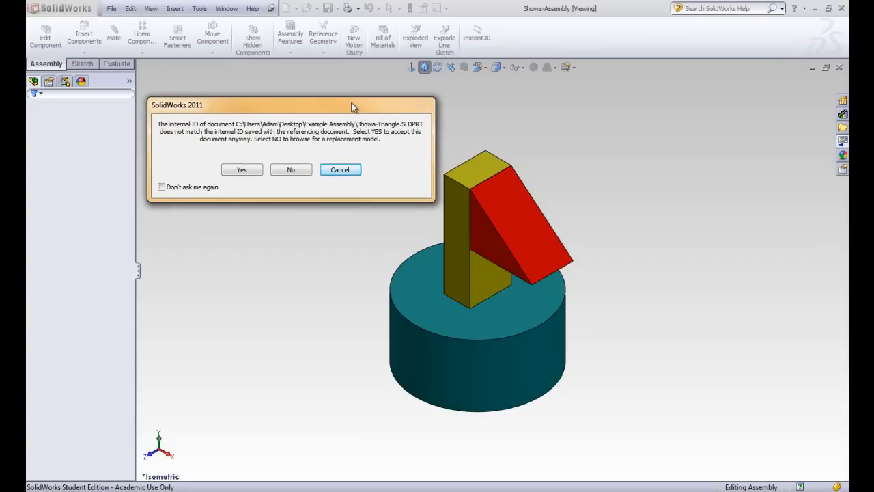
mouse_move(481, 242)
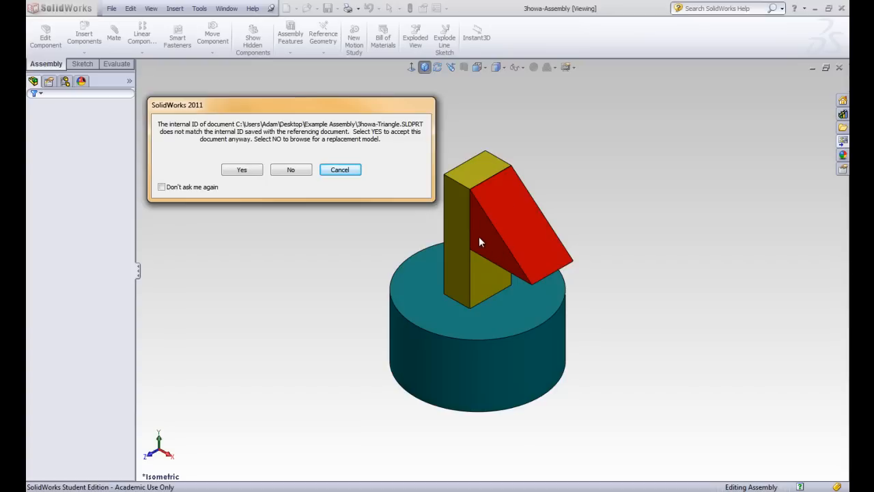
mouse_move(92, 217)
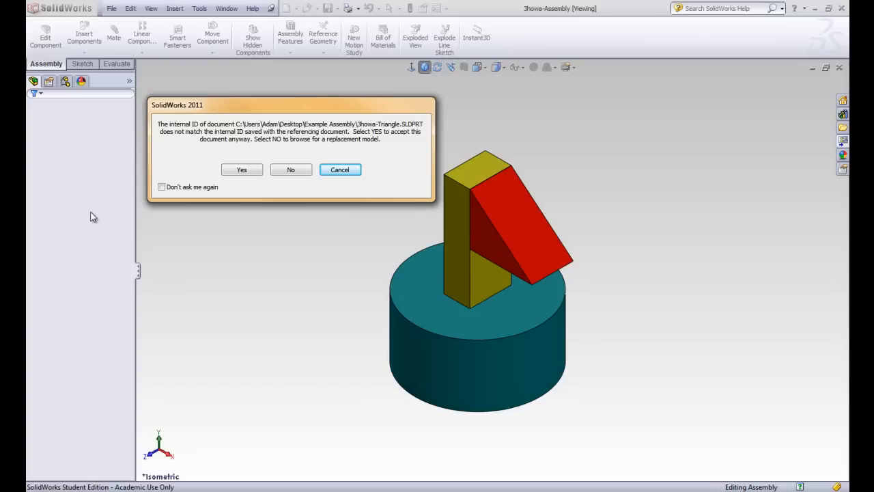
mouse_move(302, 235)
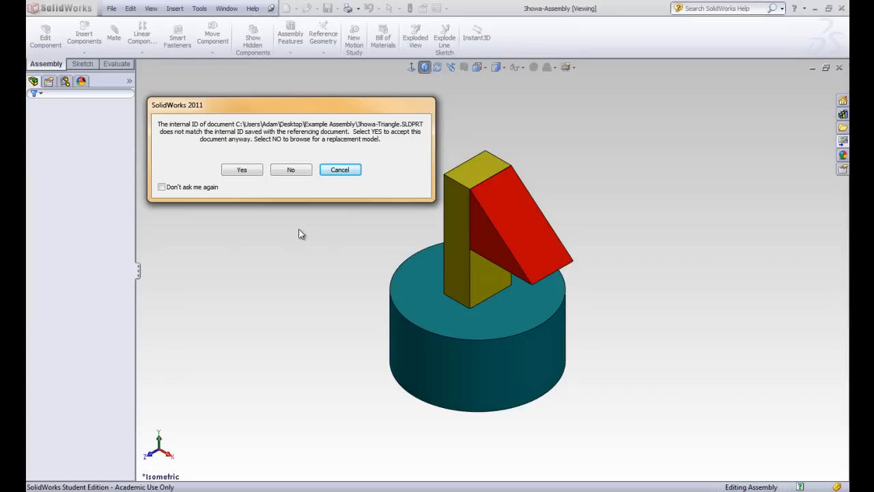
mouse_move(456, 246)
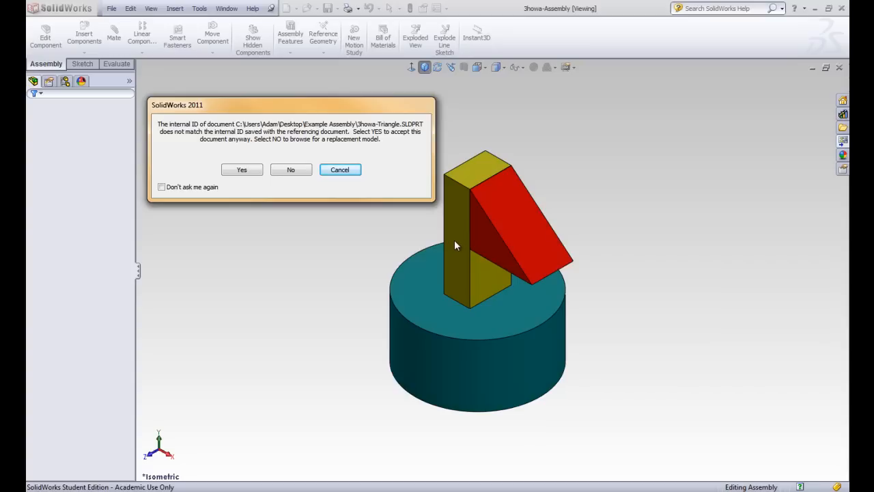
mouse_move(451, 191)
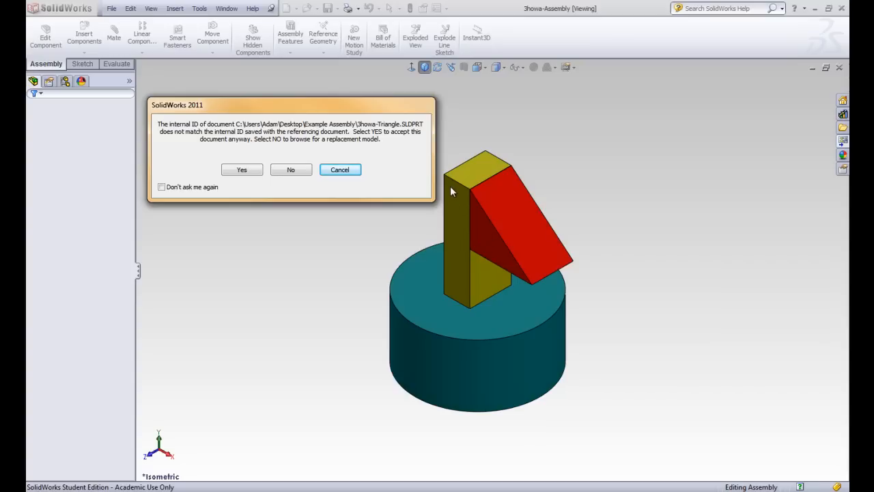
mouse_move(526, 252)
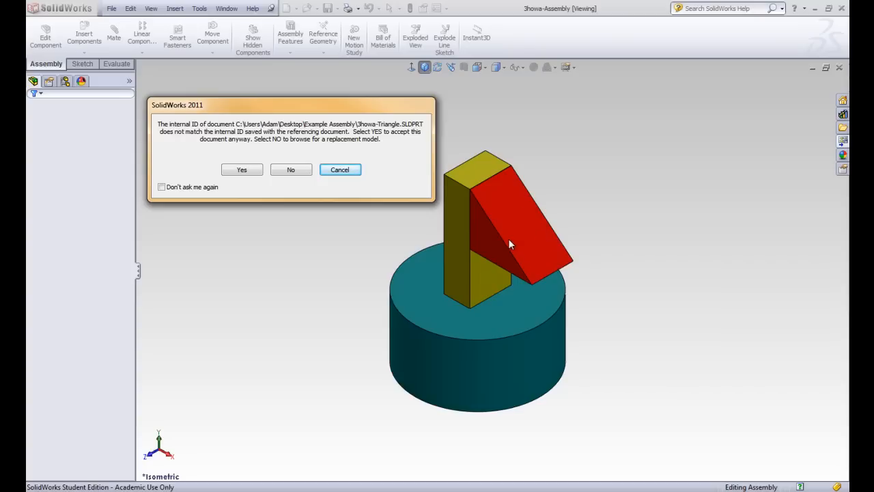
mouse_move(464, 306)
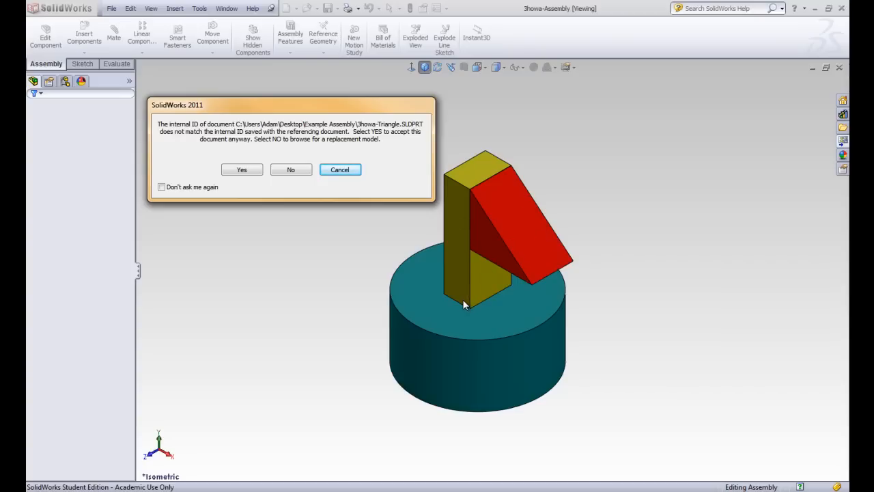
mouse_move(473, 294)
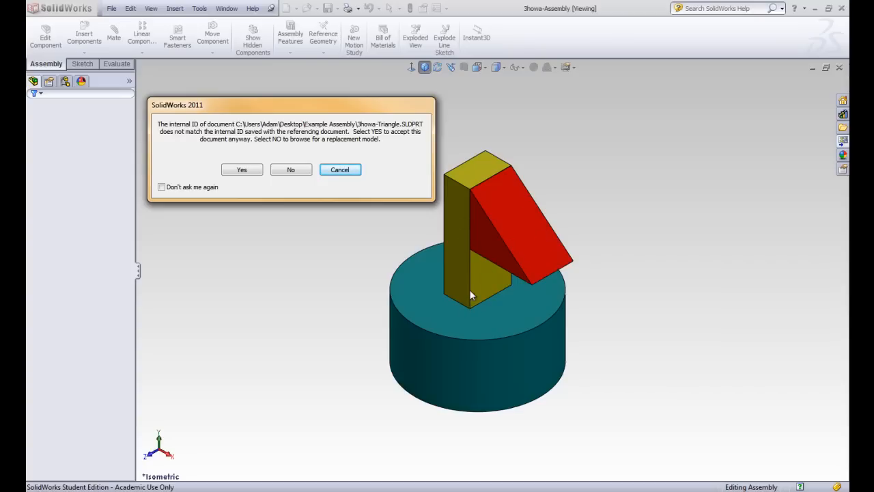
mouse_move(489, 295)
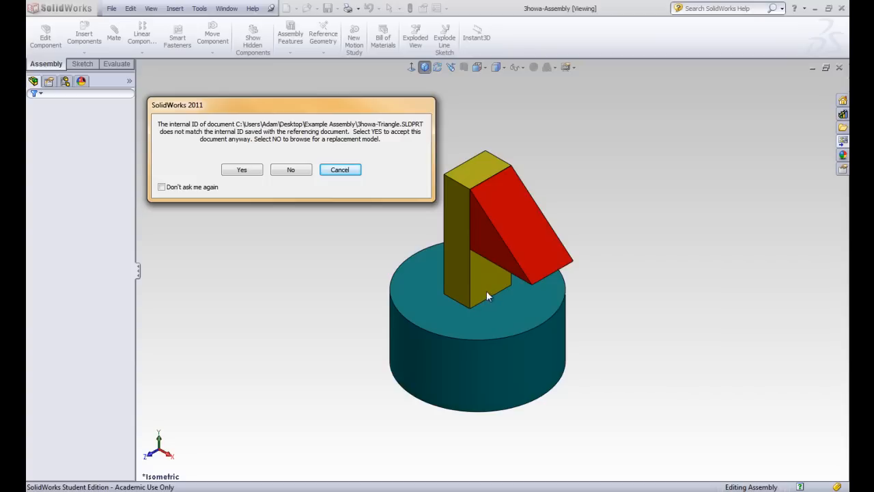
mouse_move(420, 267)
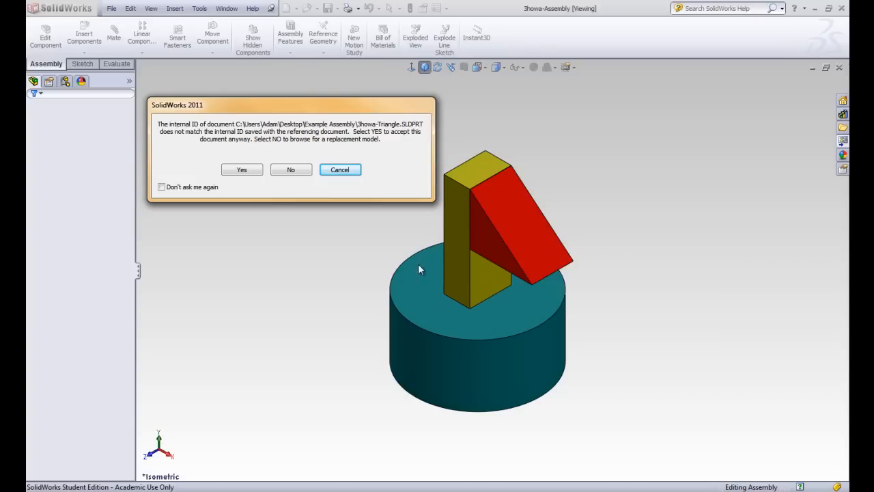
mouse_move(504, 213)
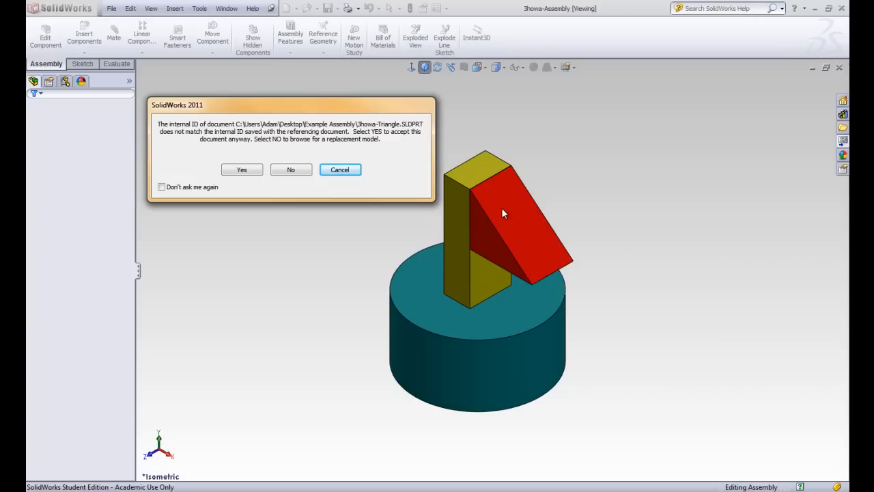
mouse_move(481, 221)
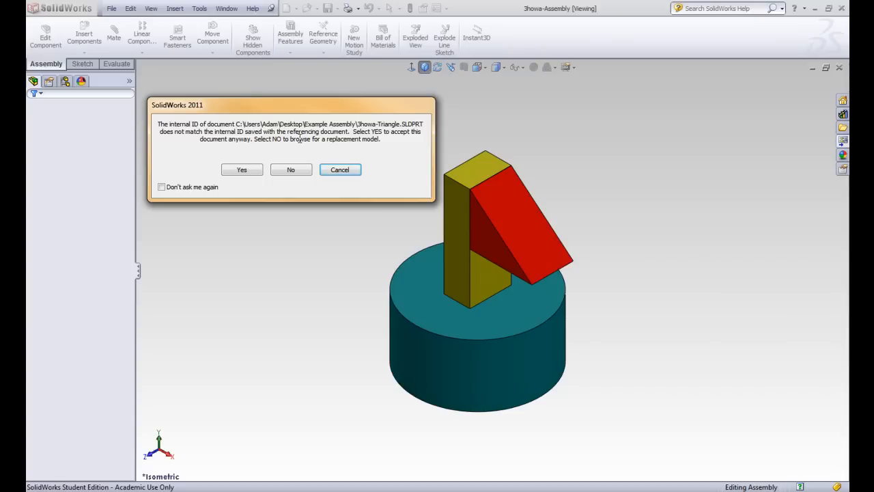
mouse_move(238, 153)
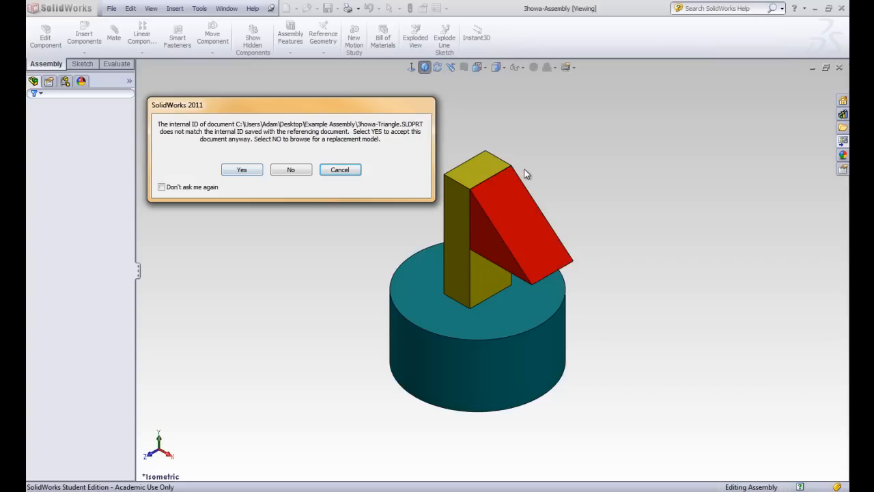
mouse_move(453, 210)
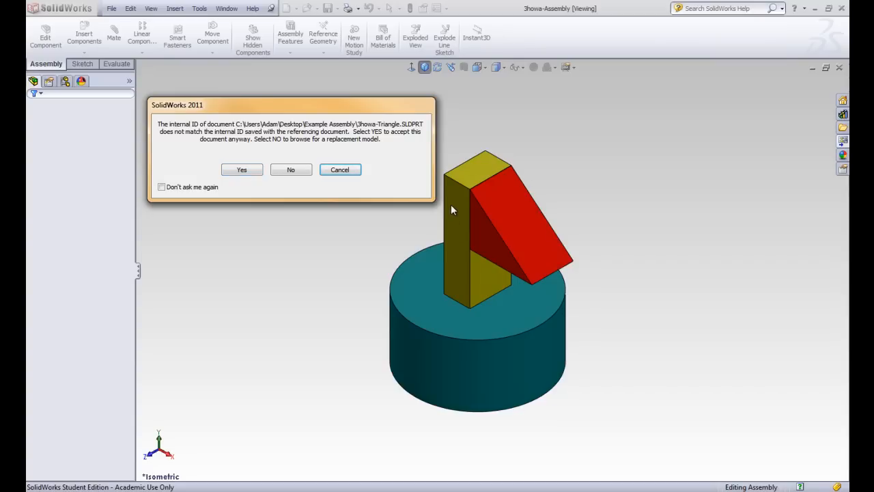
mouse_move(458, 229)
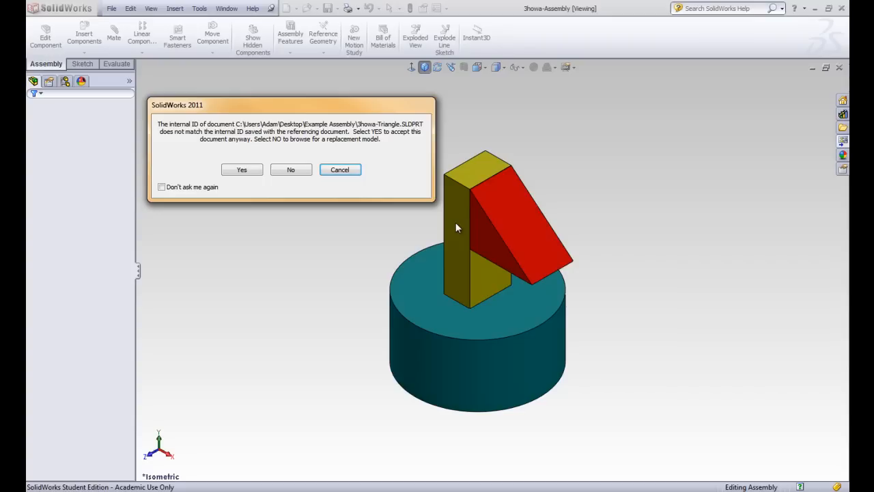
mouse_move(452, 188)
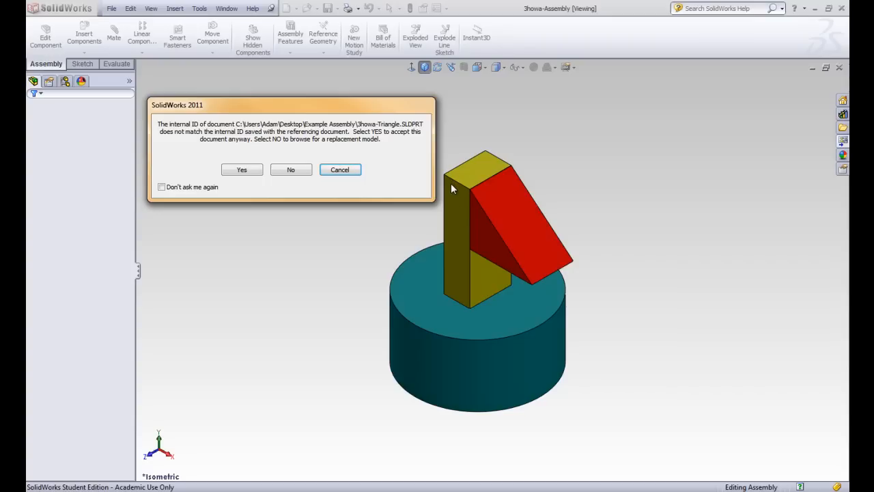
mouse_move(451, 202)
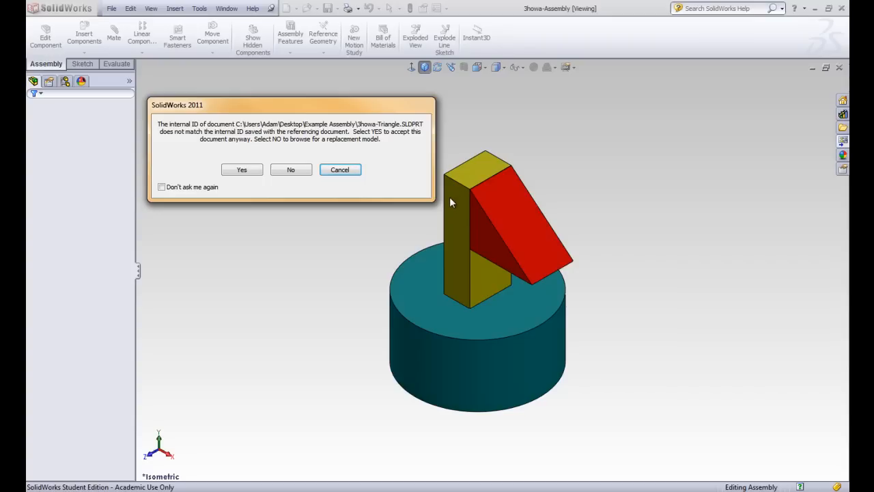
mouse_move(573, 174)
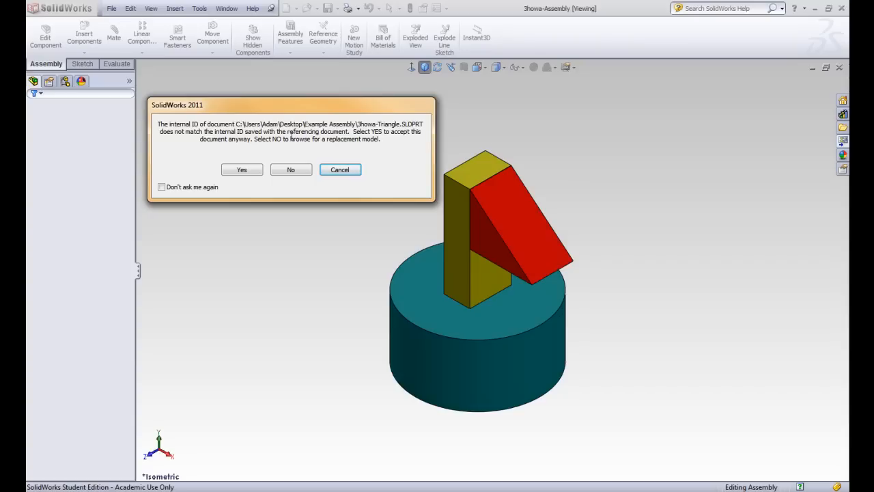
mouse_move(249, 196)
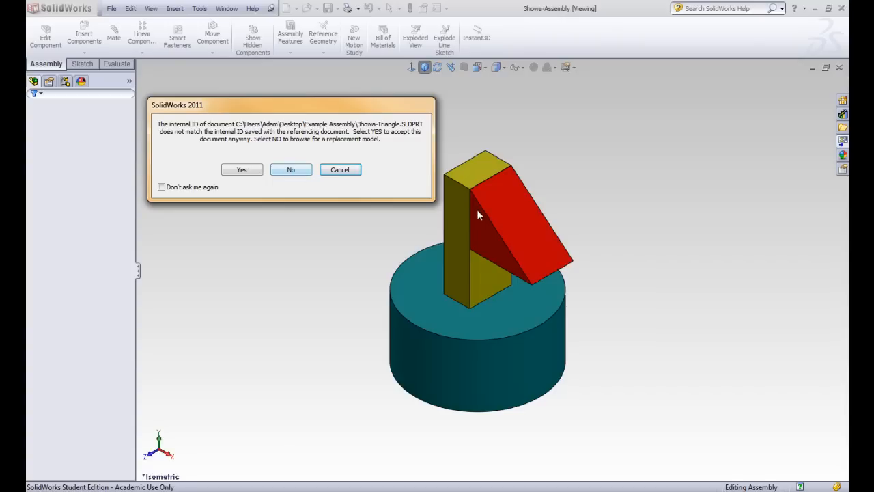
mouse_move(290, 169)
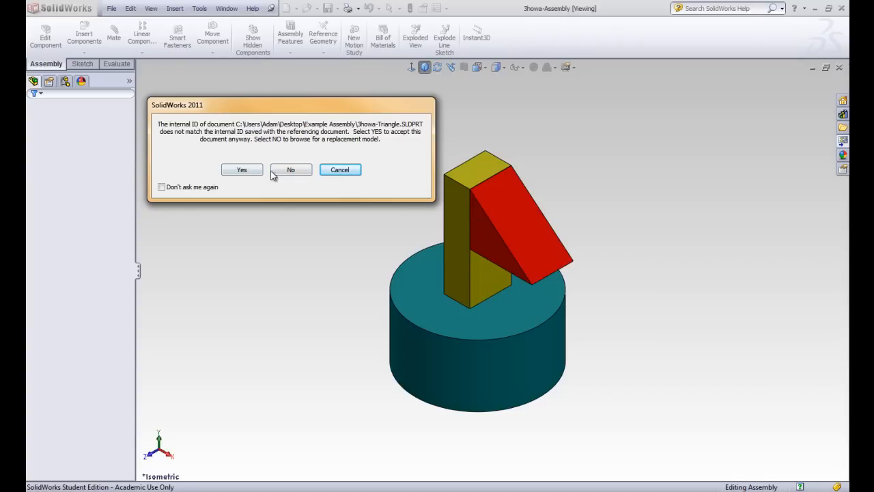
Reject the mismatched triangle and load Jhowa-Rectangle as Part2's replacement
click(290, 170)
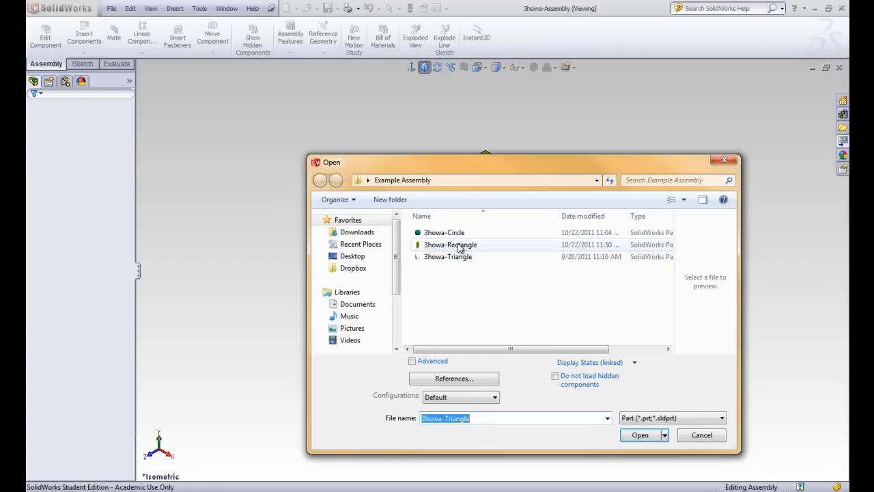
click(450, 244)
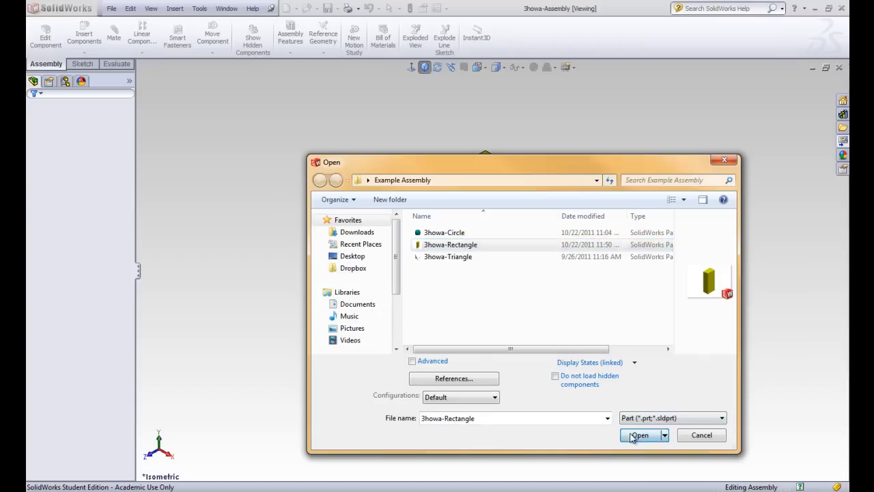
click(639, 434)
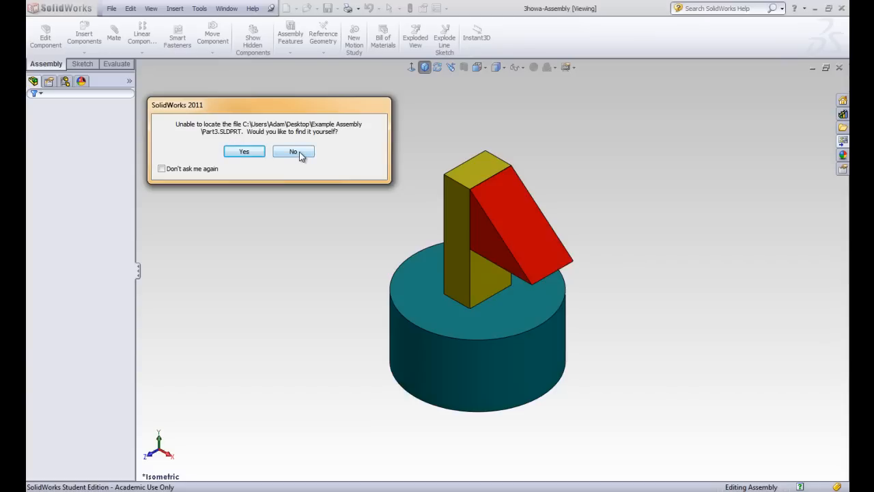
click(293, 150)
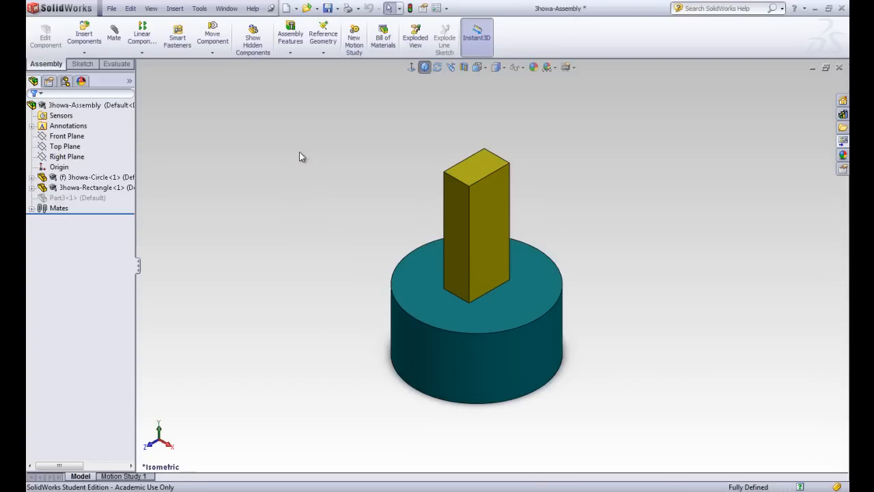
click(89, 177)
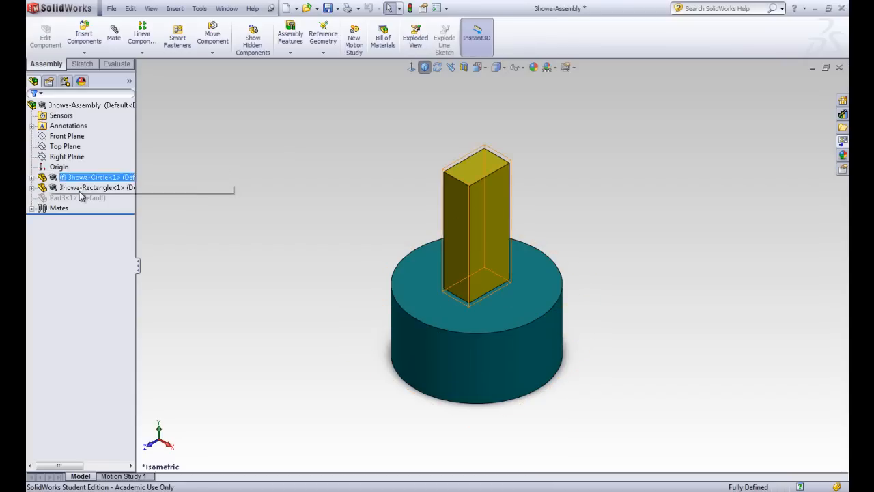
click(66, 196)
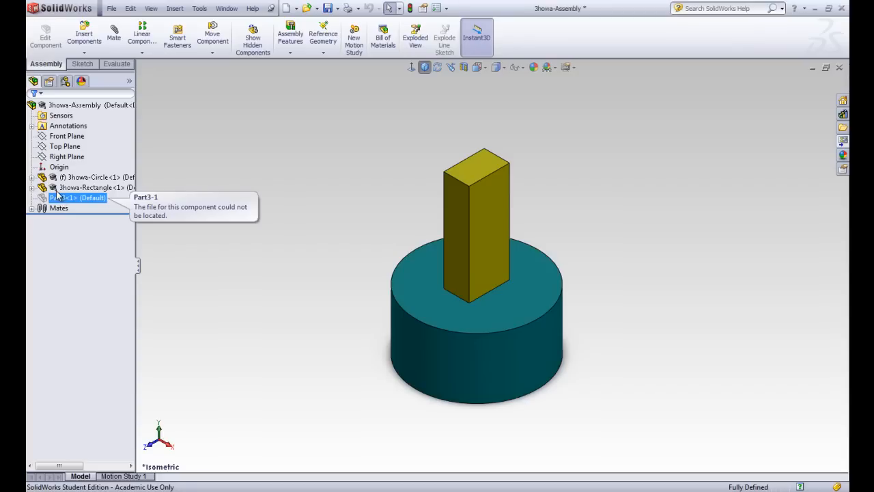
mouse_move(512, 188)
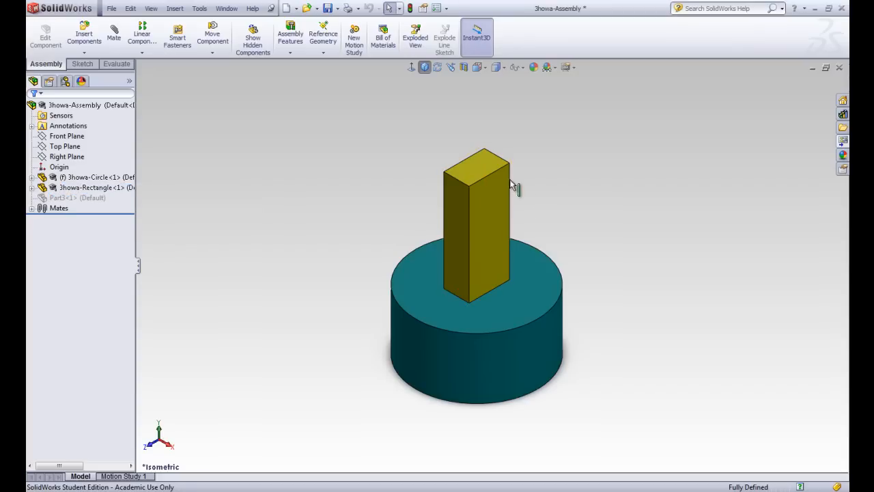
click(59, 208)
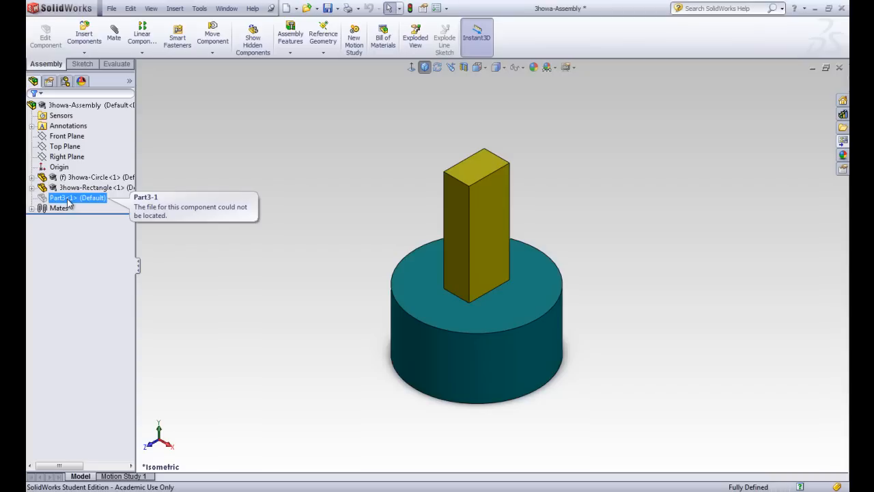
Set missing Part3 to resolved and agree to browse for its file manually
right_click(66, 197)
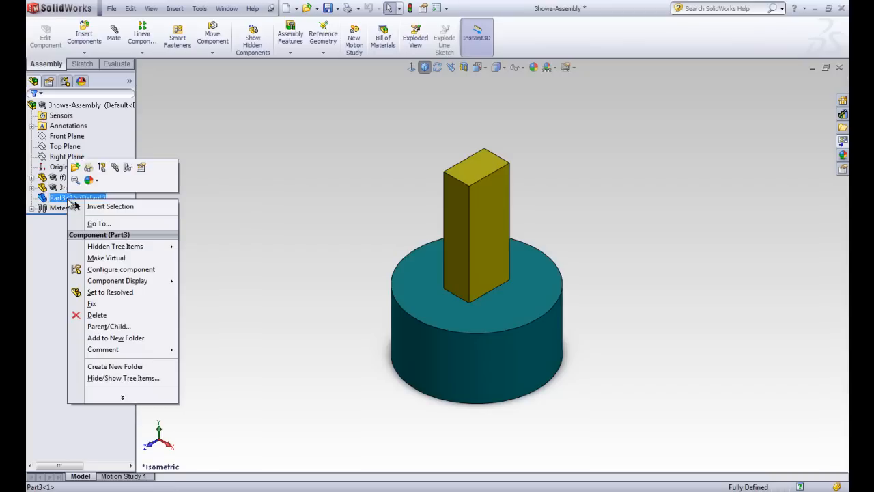
mouse_move(110, 293)
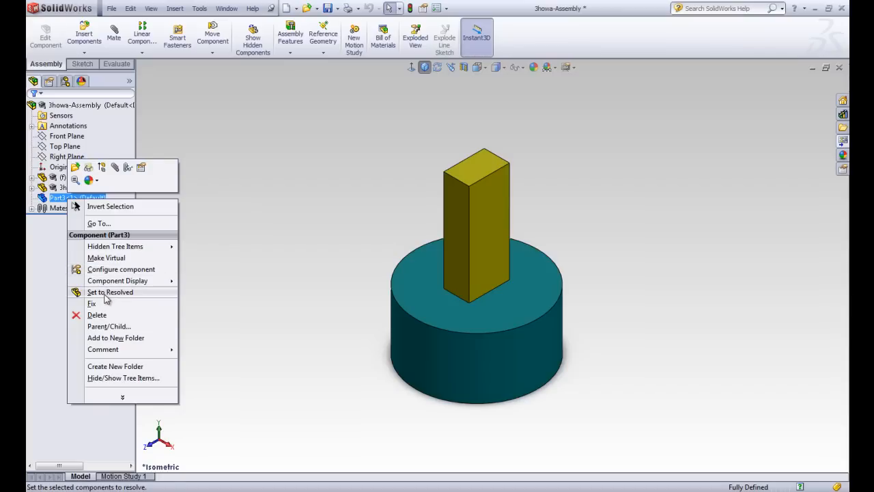
click(109, 293)
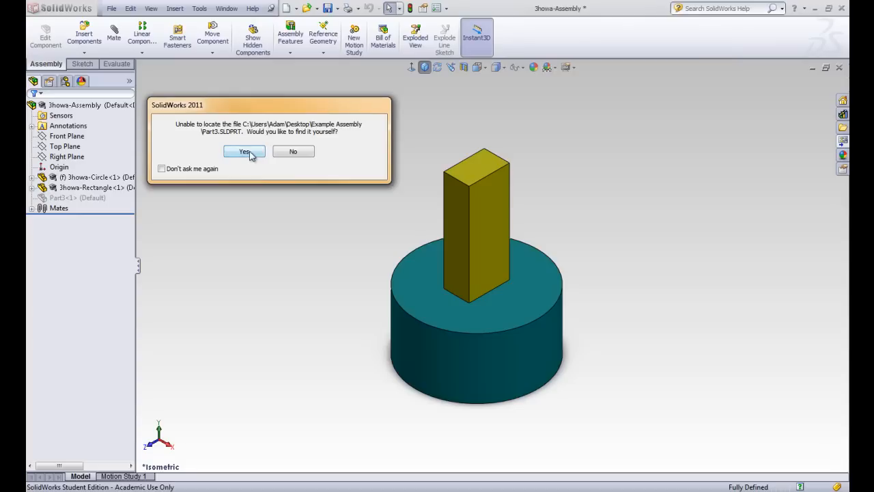
click(243, 150)
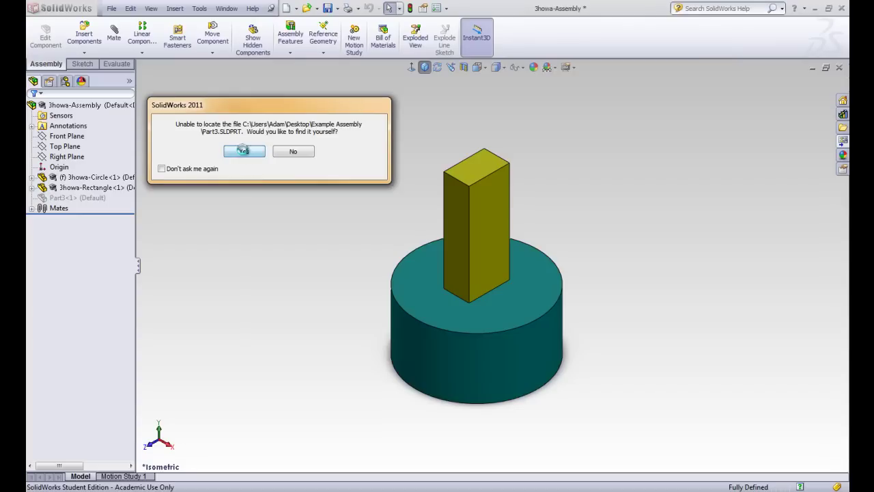
click(243, 150)
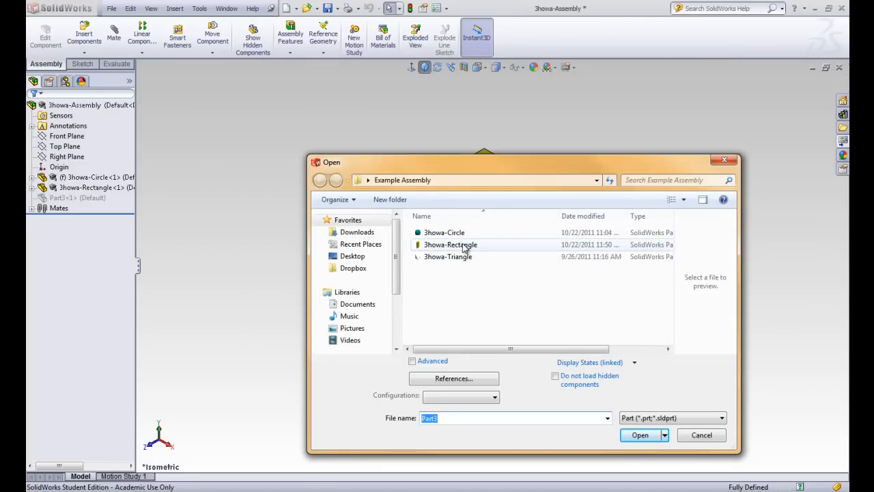
mouse_move(451, 245)
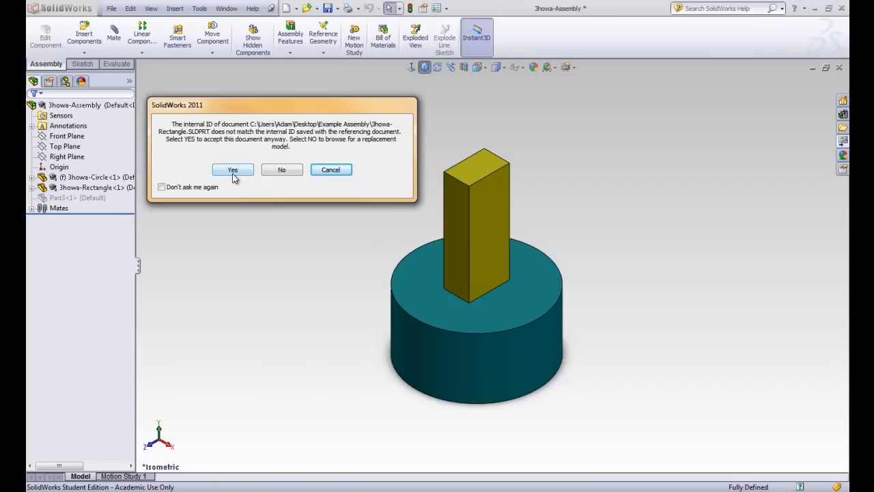
Accept Jhowa-Rectangle as Part3's replacement and review the resulting mate errors
click(232, 169)
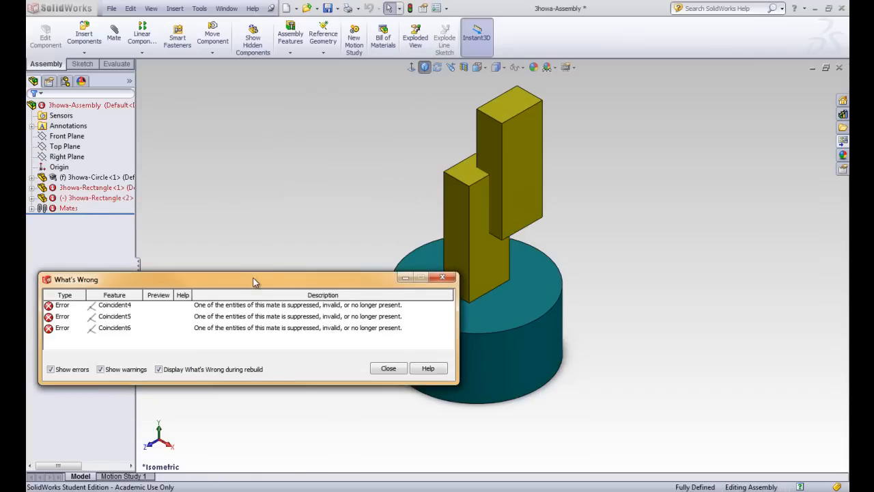
mouse_move(517, 131)
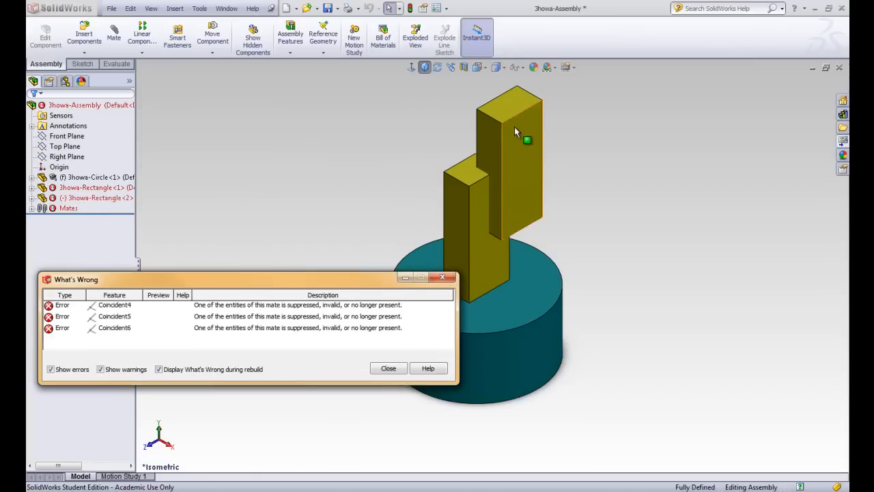
click(508, 172)
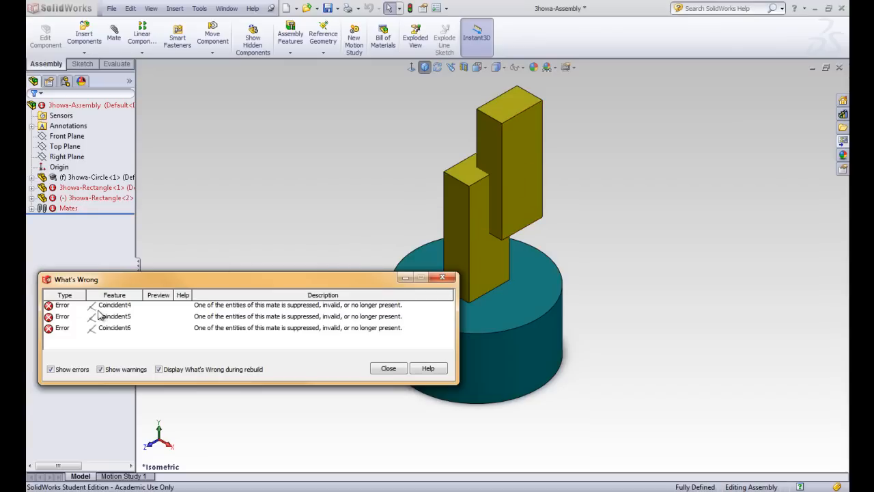
mouse_move(243, 321)
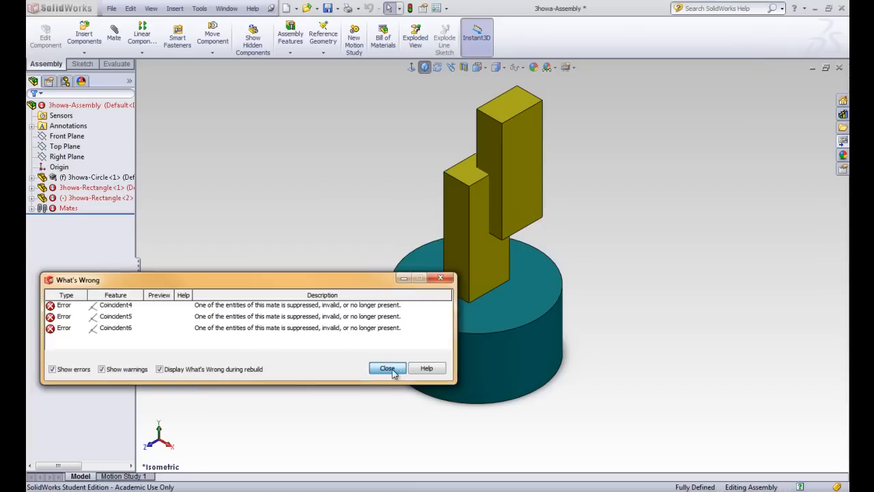
Dismiss the What's Wrong list and inspect both rectangle components' branches
click(388, 368)
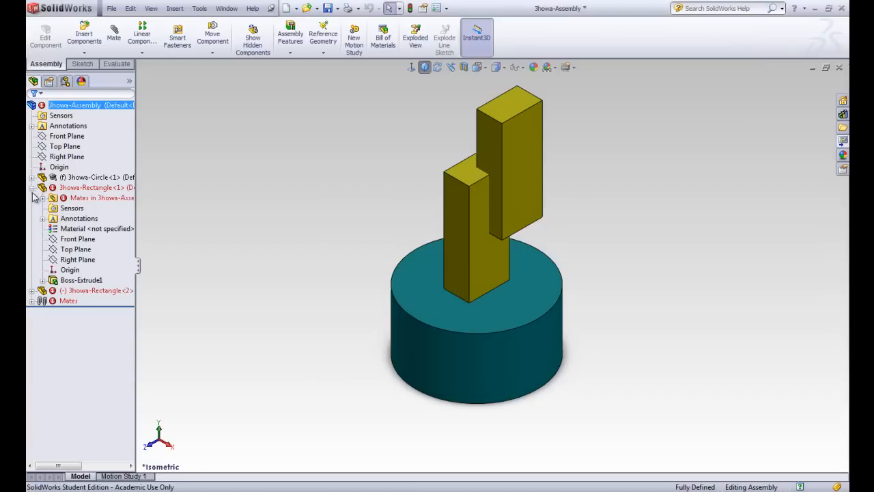
click(44, 197)
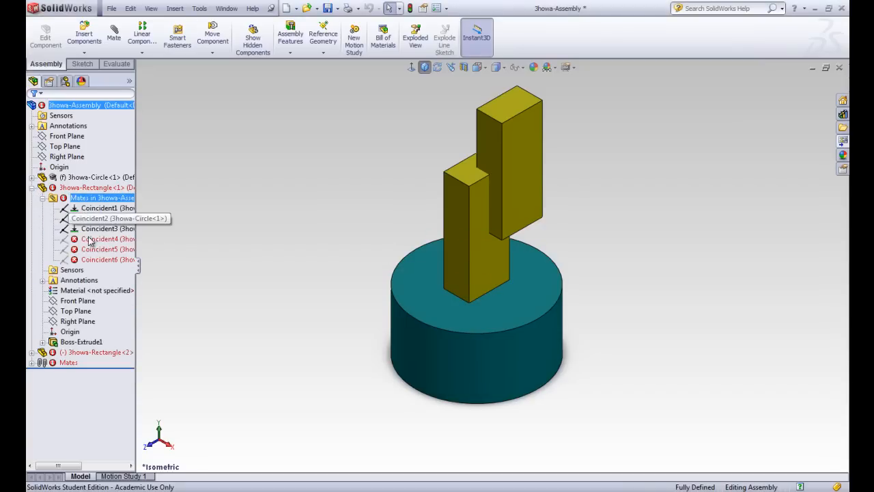
click(32, 352)
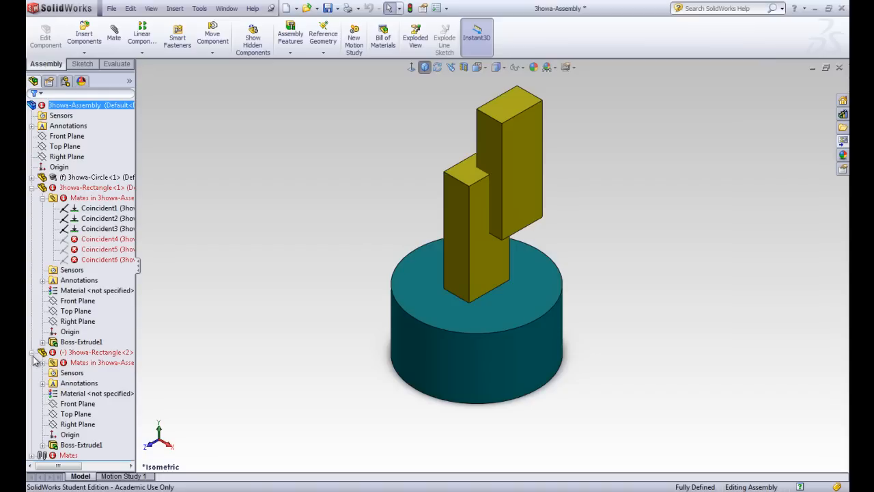
click(31, 187)
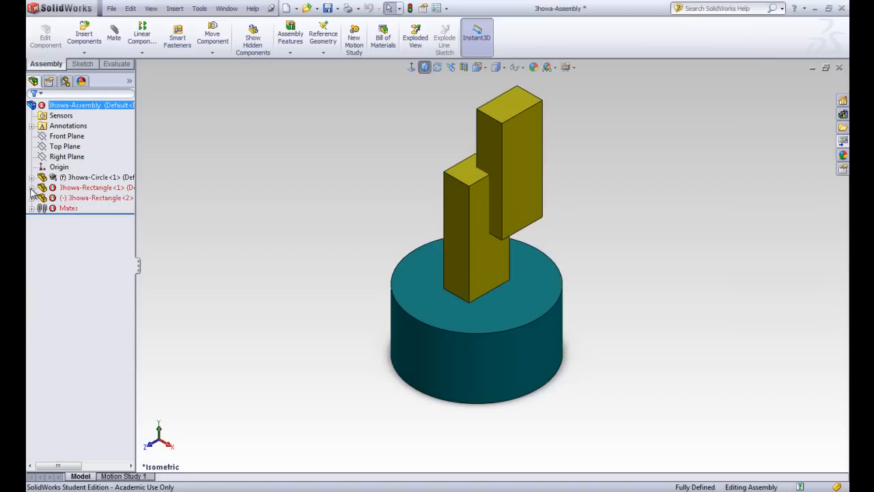
Expand the top-level assembly's Mates folder showing Coincident1–6
click(75, 104)
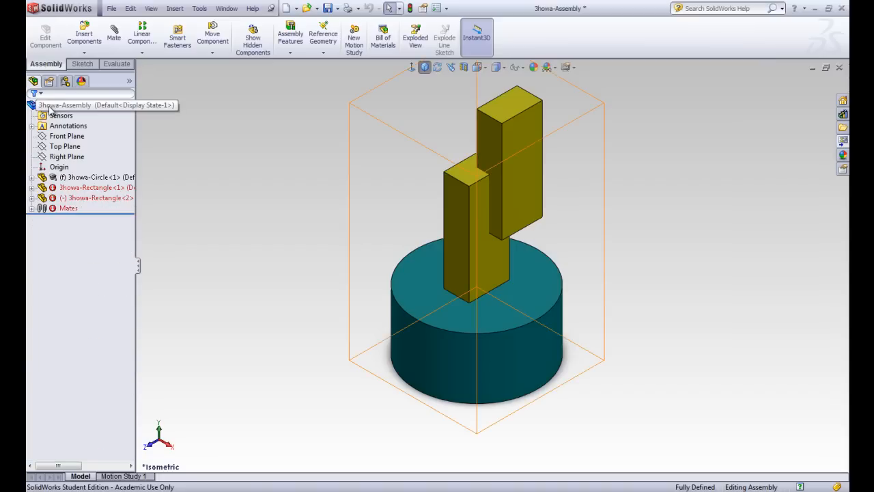
click(76, 104)
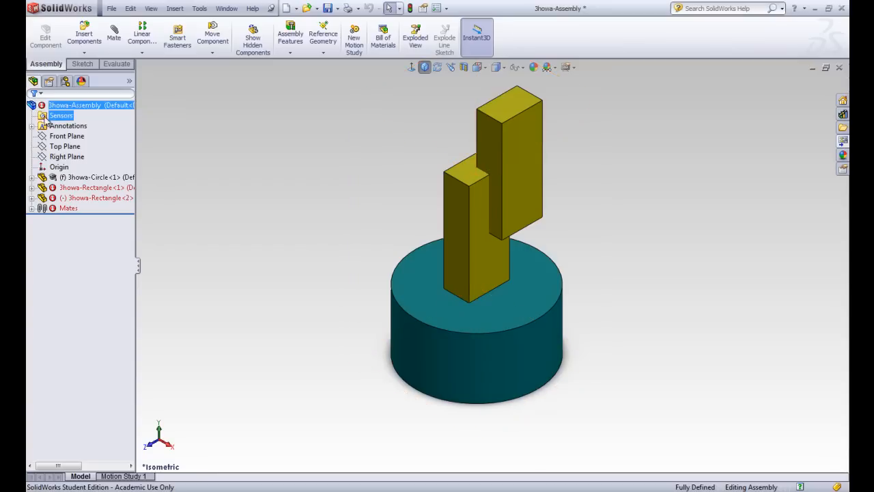
mouse_move(88, 197)
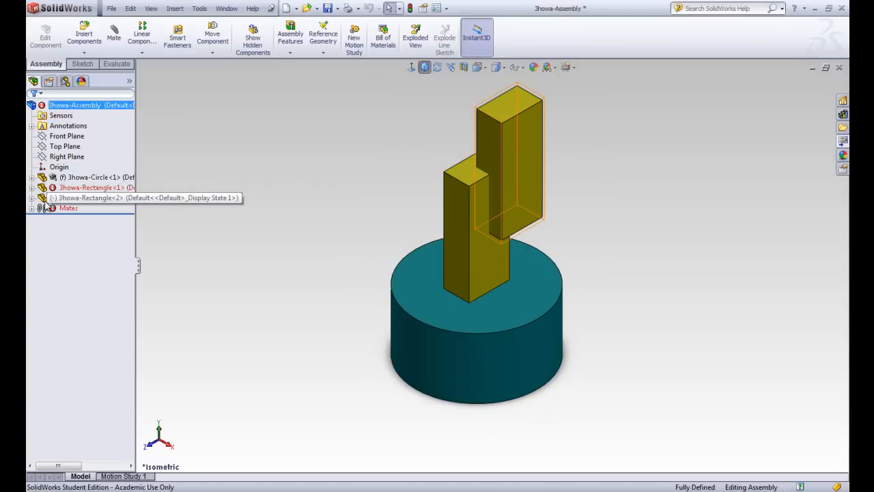
click(31, 208)
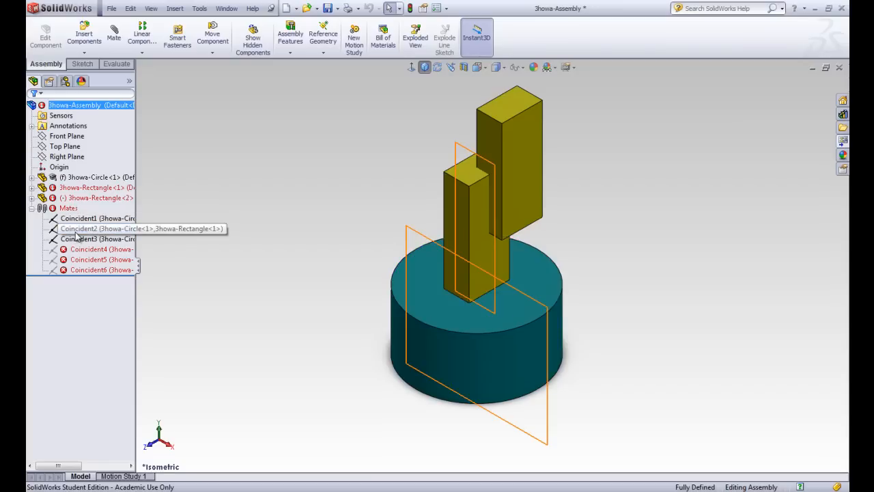
mouse_move(79, 238)
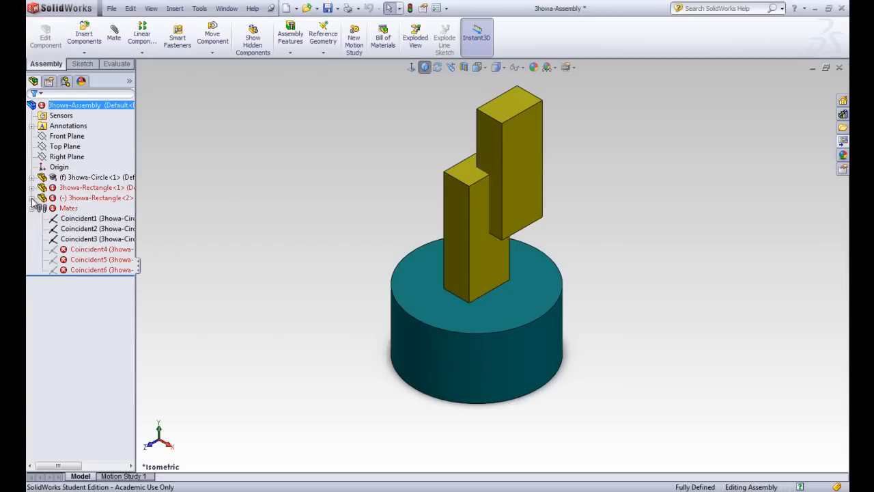
Expand the cylinder's and first block's stored mates and read Coincident4's invalid-entity error
click(33, 187)
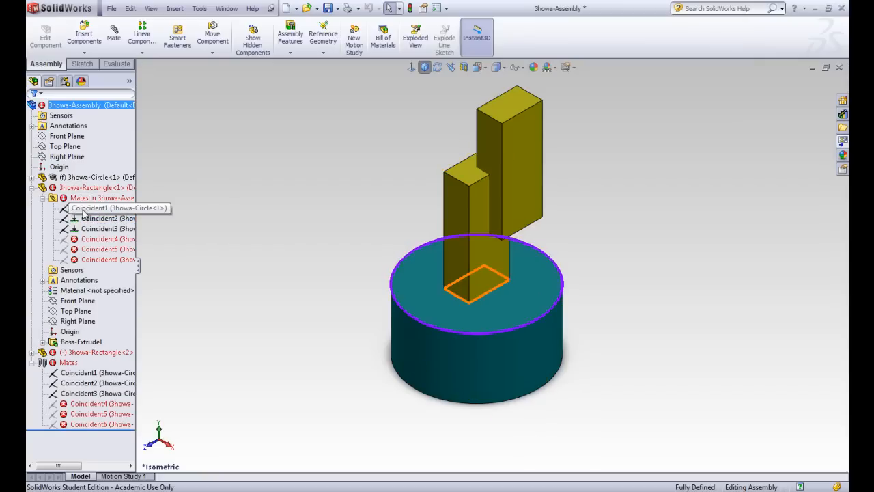
click(107, 219)
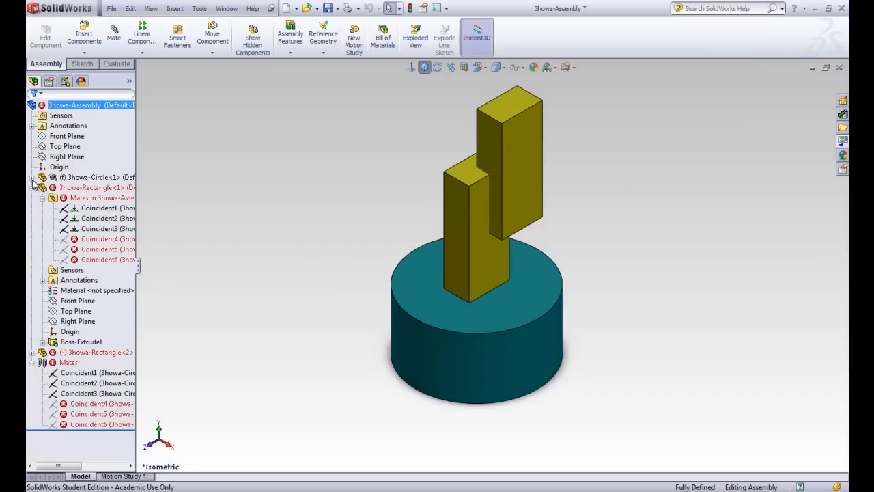
click(32, 178)
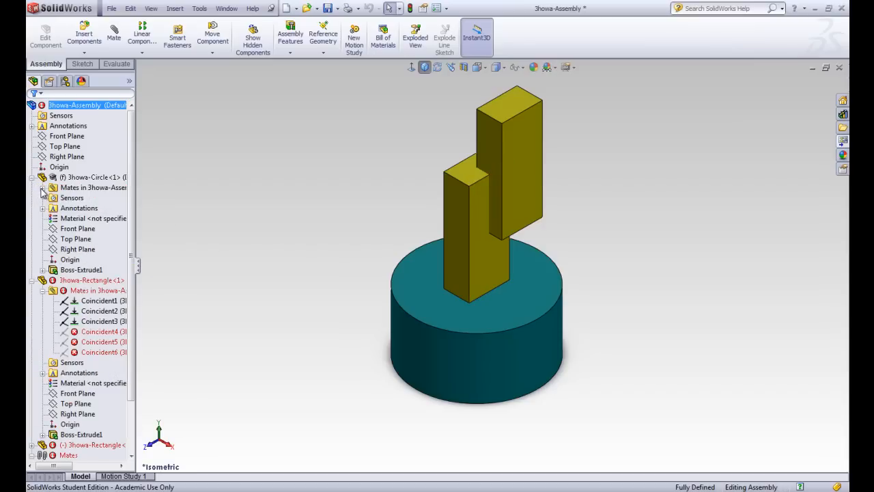
click(43, 187)
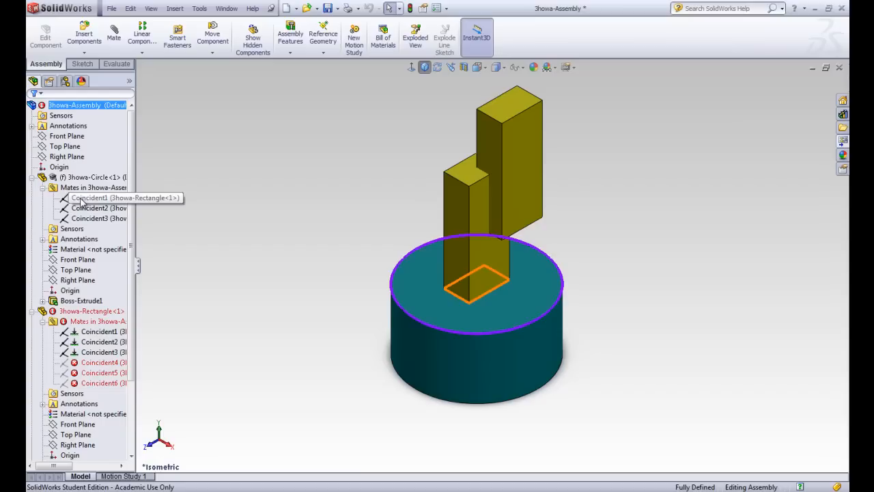
click(95, 207)
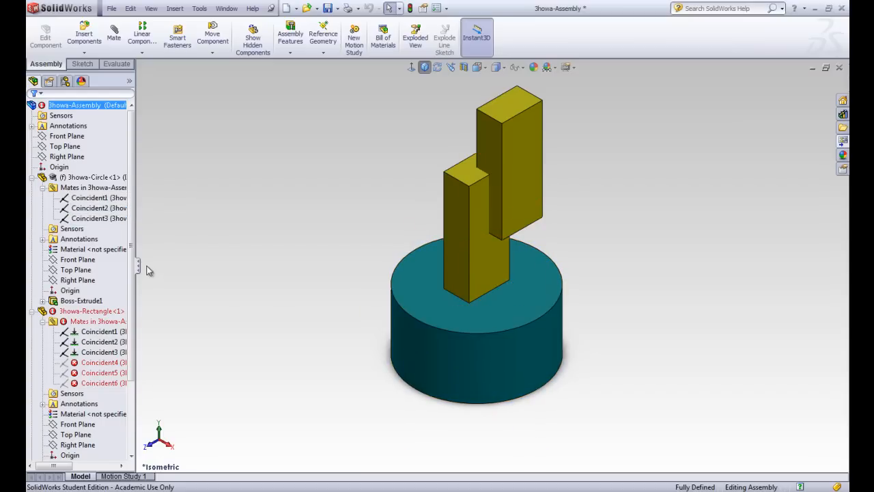
click(44, 188)
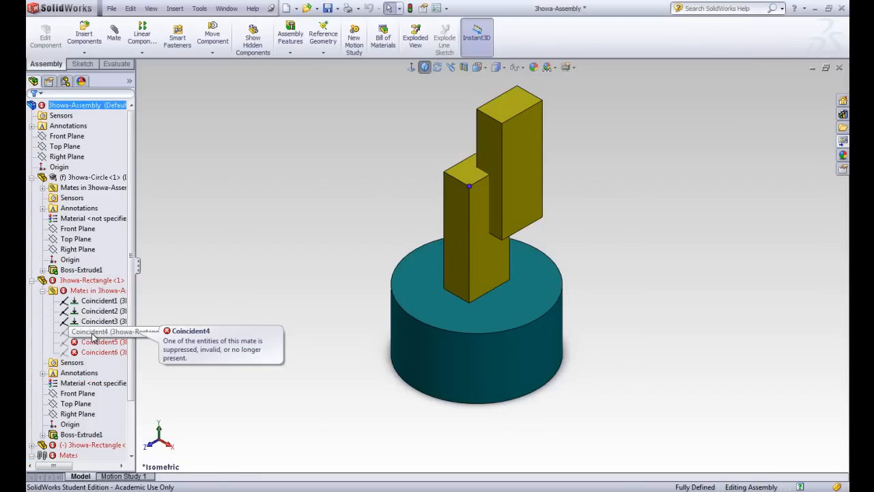
Open the broken Coincident4 mate for editing from the Mates folder
click(102, 332)
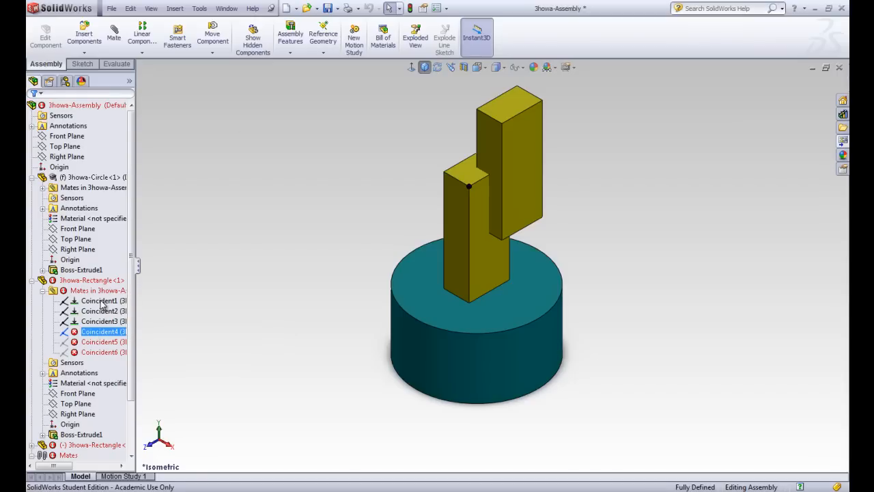
double_click(100, 332)
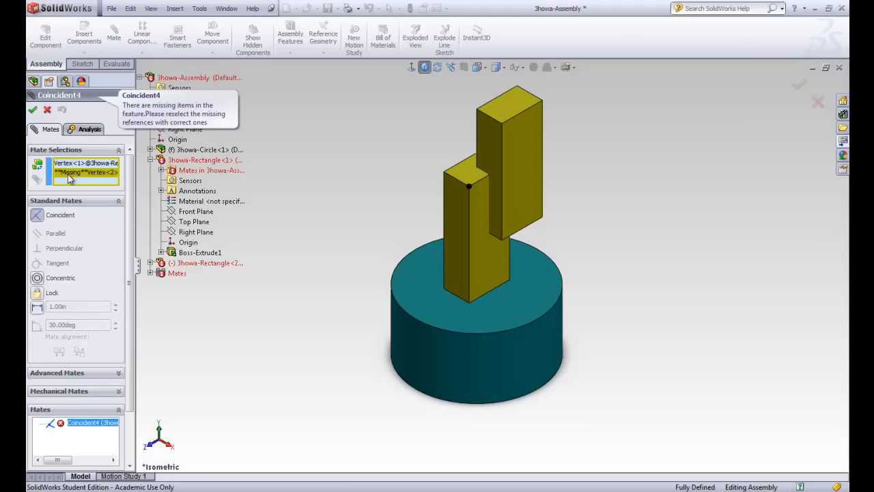
mouse_move(99, 172)
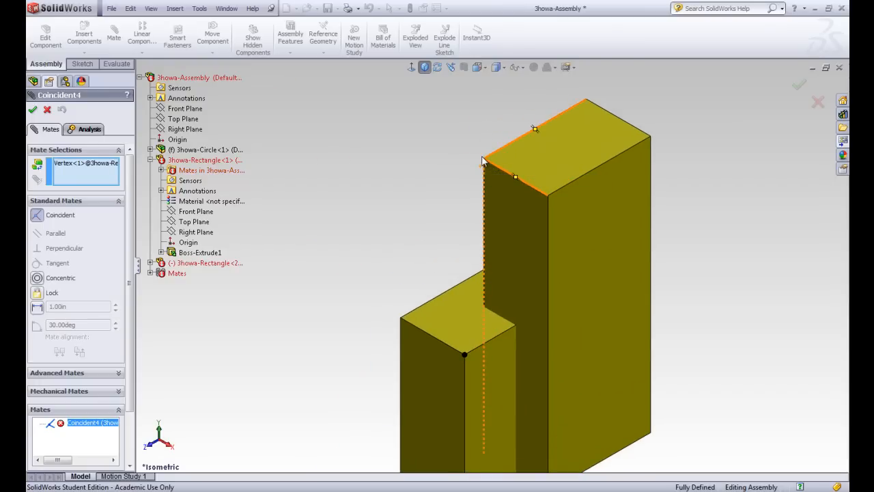
mouse_move(483, 167)
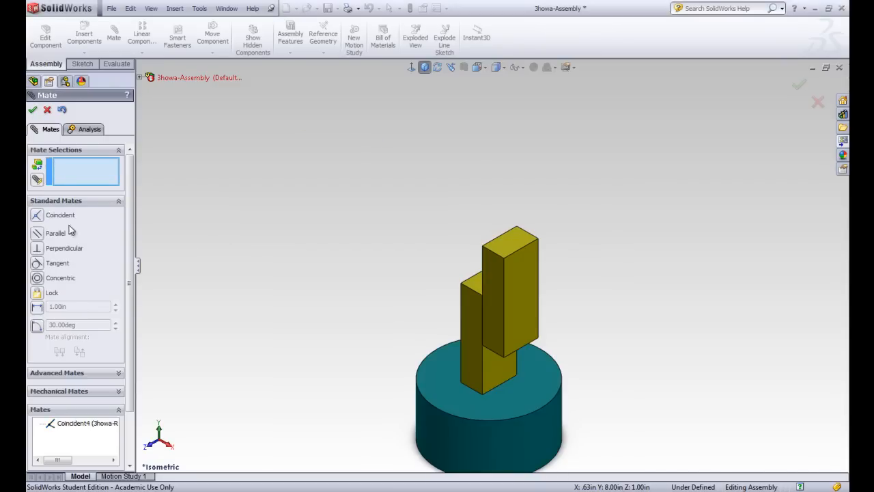
click(33, 109)
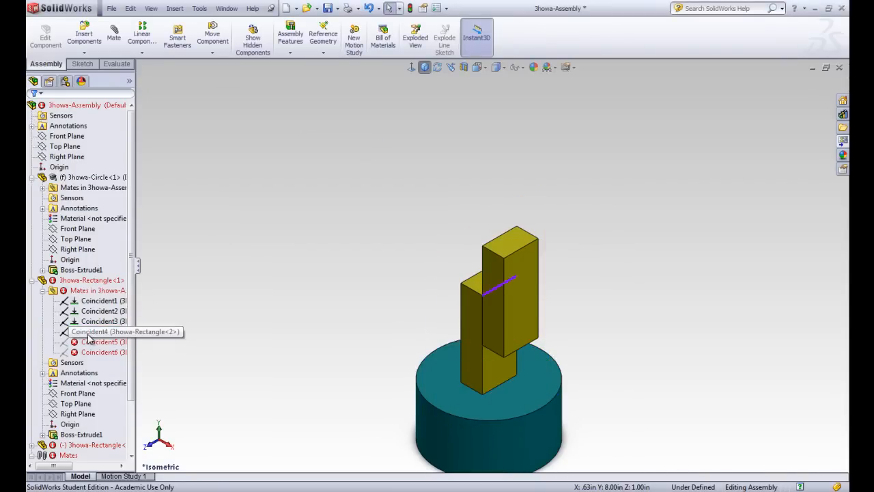
mouse_move(103, 341)
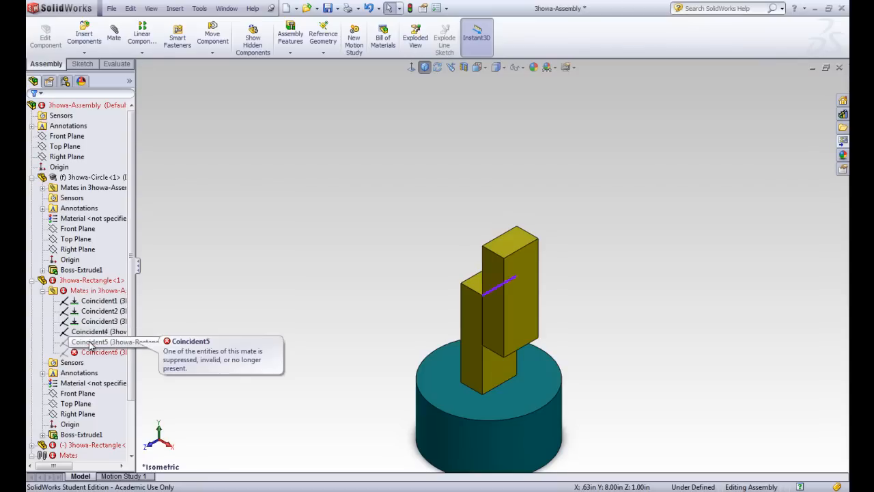
mouse_move(133, 243)
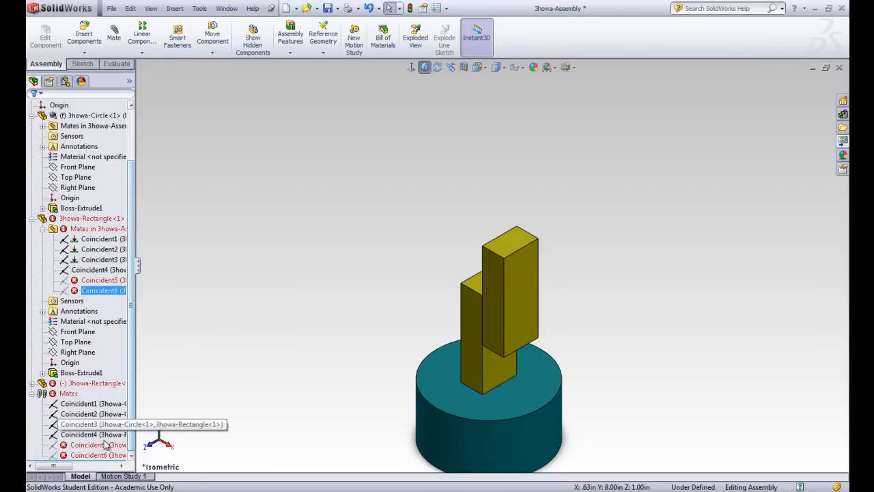
mouse_move(98, 280)
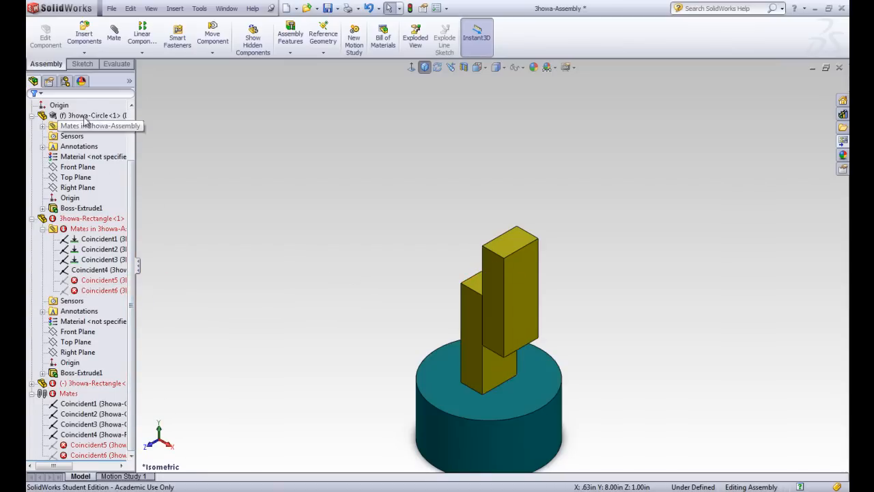
click(93, 423)
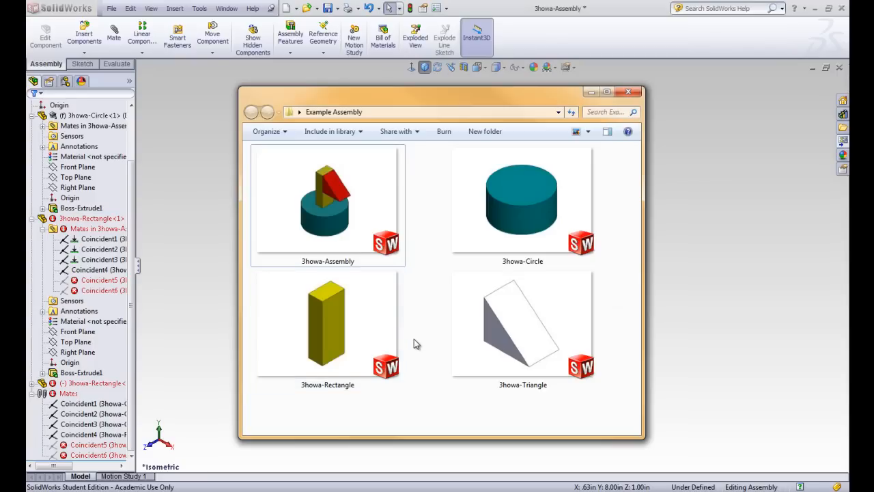
mouse_move(418, 275)
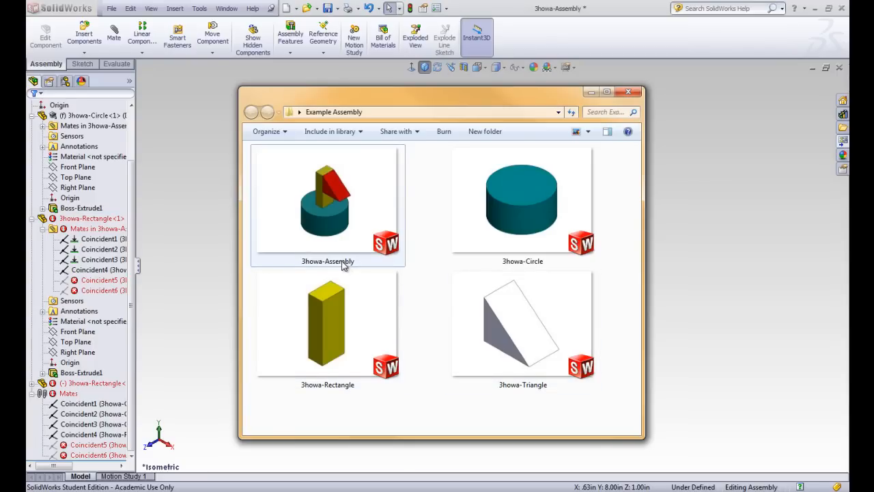
mouse_move(361, 266)
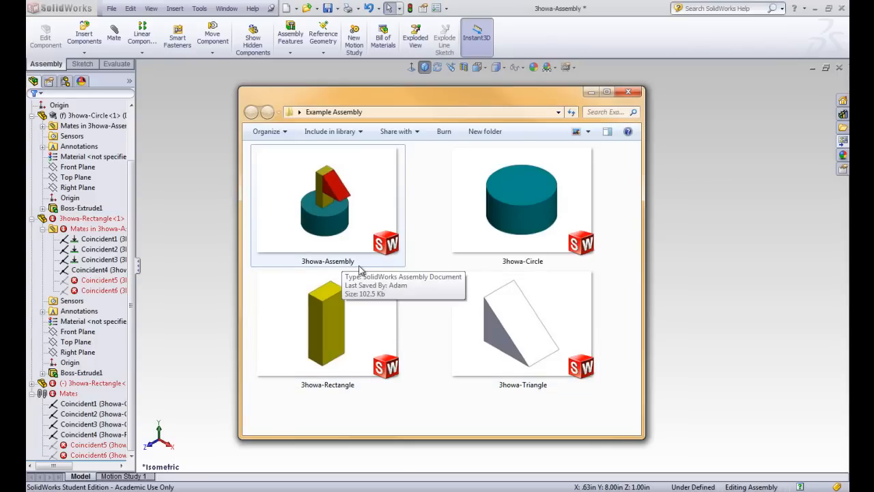
mouse_move(356, 271)
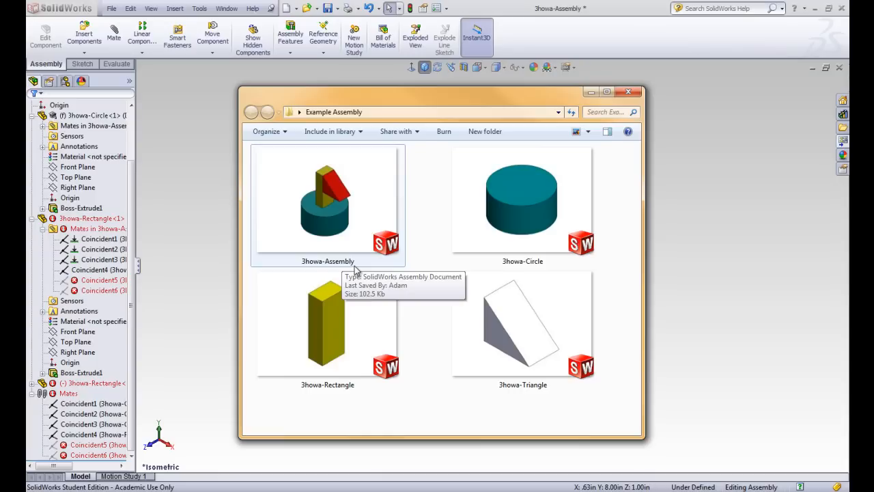
mouse_move(347, 270)
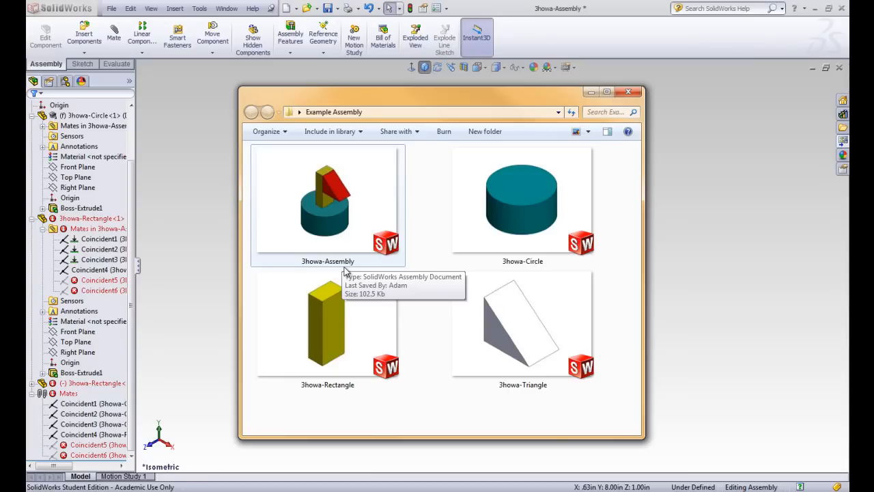
mouse_move(165, 183)
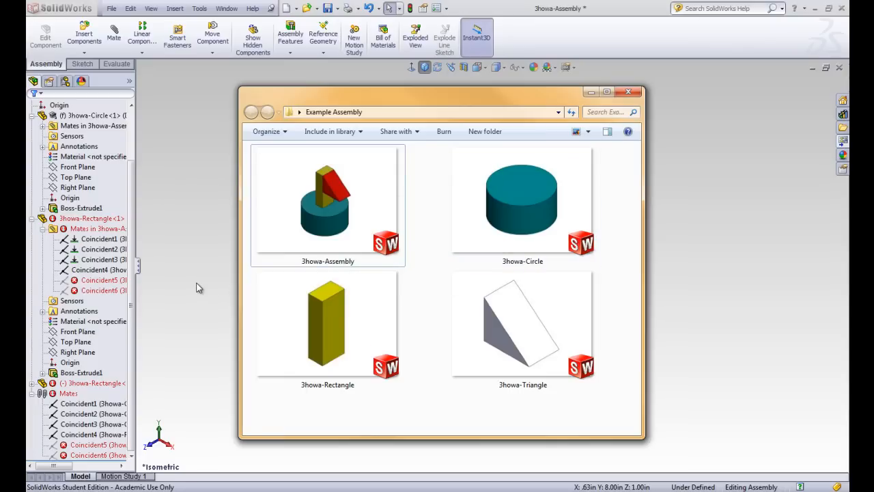
mouse_move(202, 283)
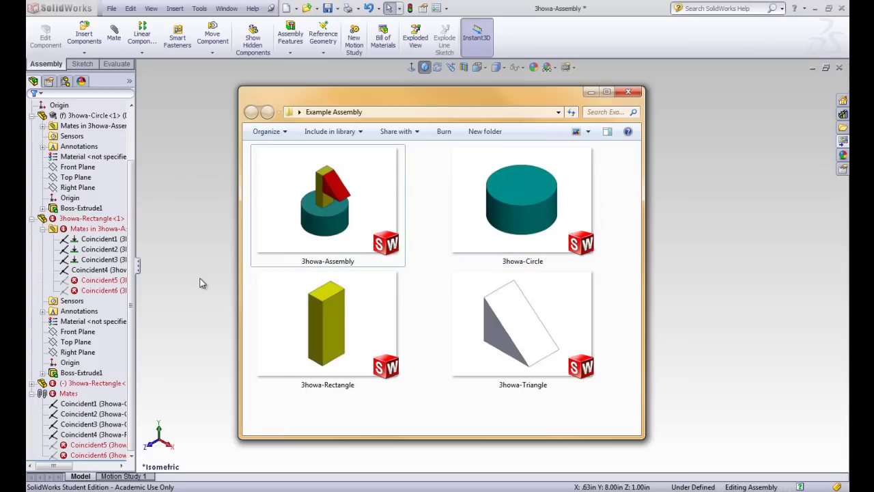
Collapse the FeatureManager tree and bring up the context menu for Jhowa-Rectangle<2>
click(627, 90)
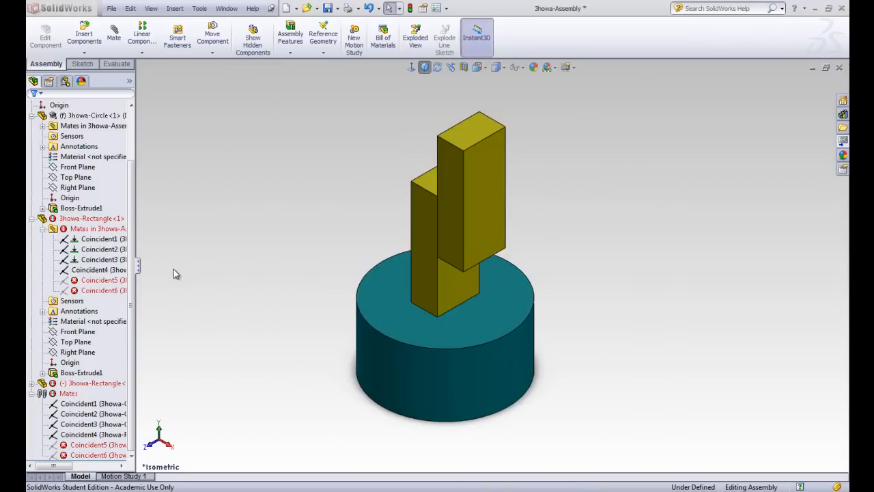
click(81, 372)
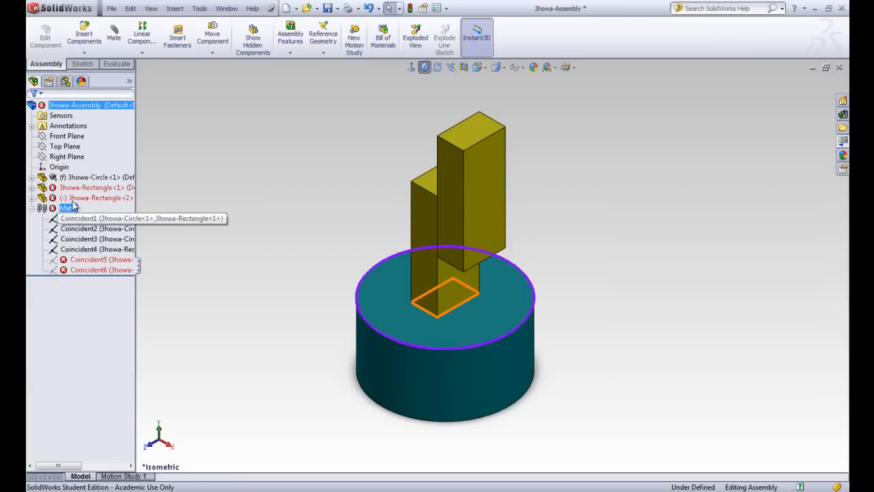
right_click(79, 198)
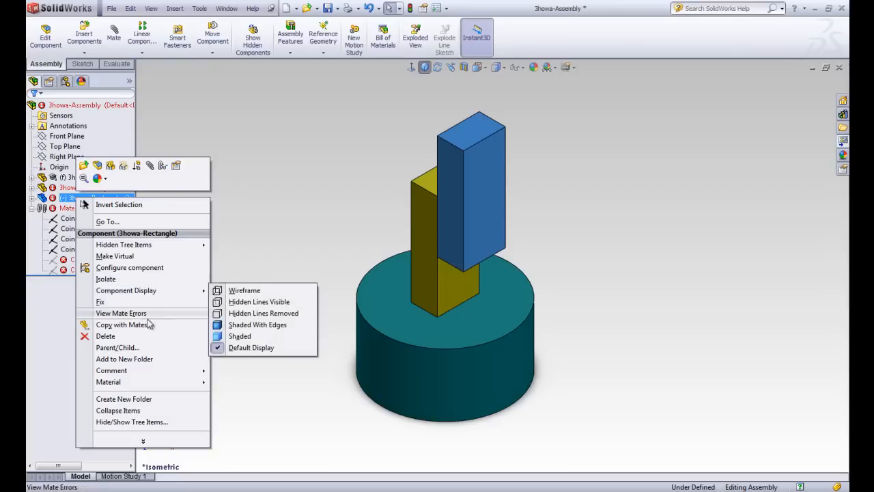
mouse_move(123, 244)
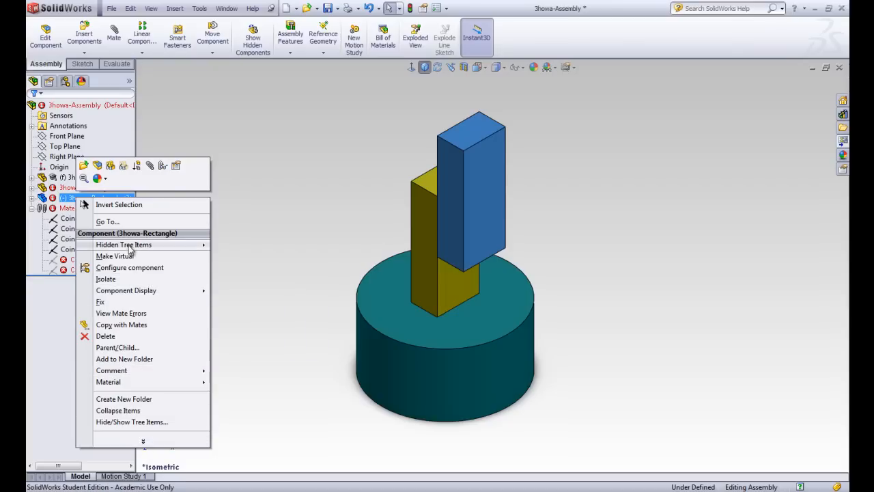
mouse_move(139, 430)
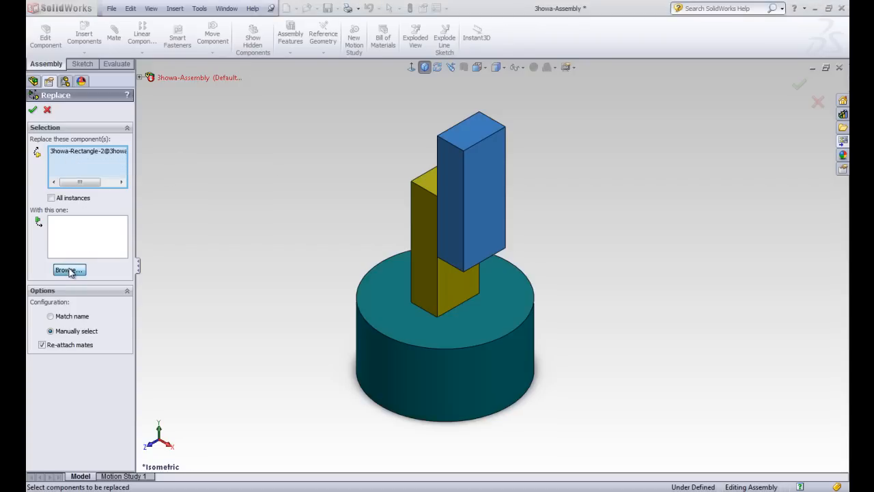
Browse to Jhowa-Triangle as the replacement part and confirm swapping out the second rectangle
click(69, 269)
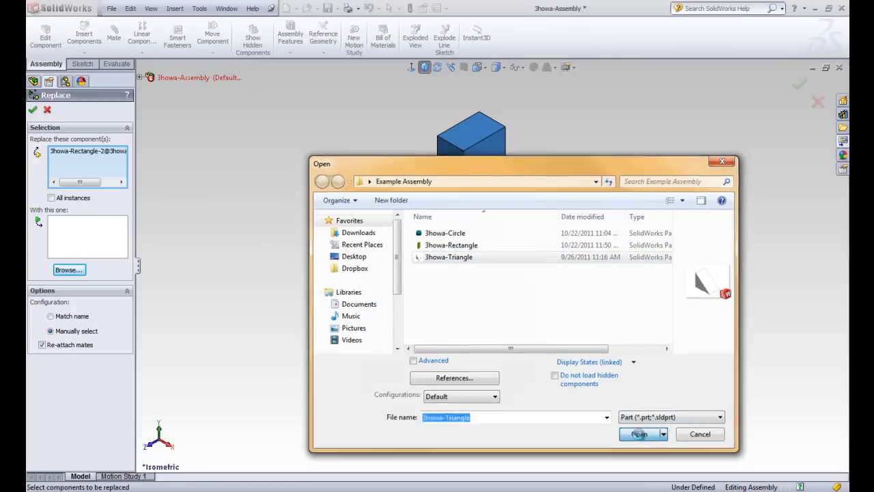
click(640, 434)
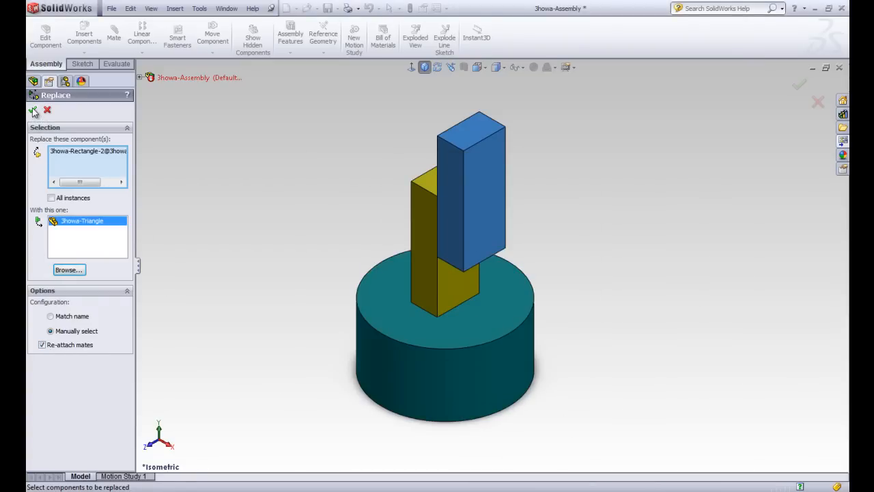
click(33, 109)
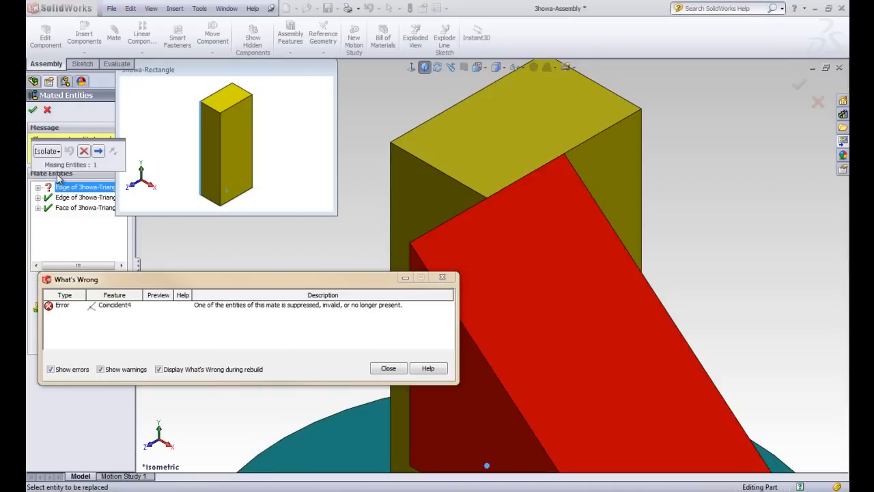
mouse_move(89, 205)
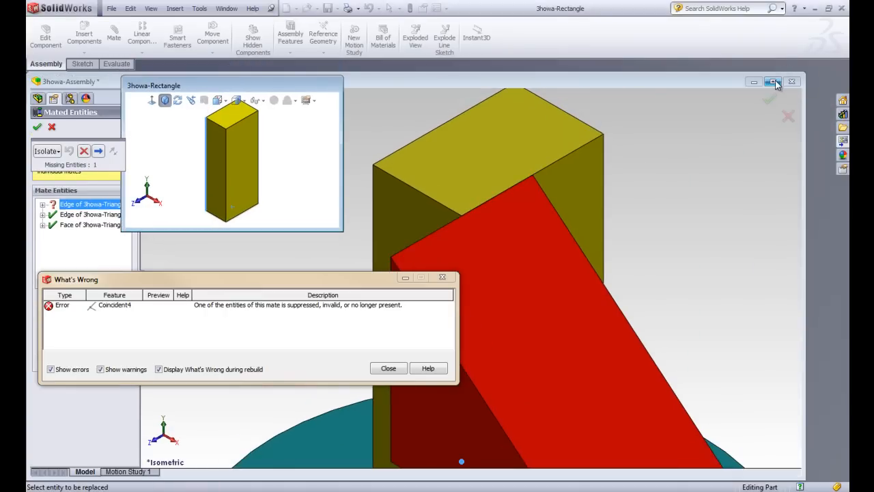
Accept the replacement, inspect the Mated Entities list and select the failed Coincident4 mate
click(773, 82)
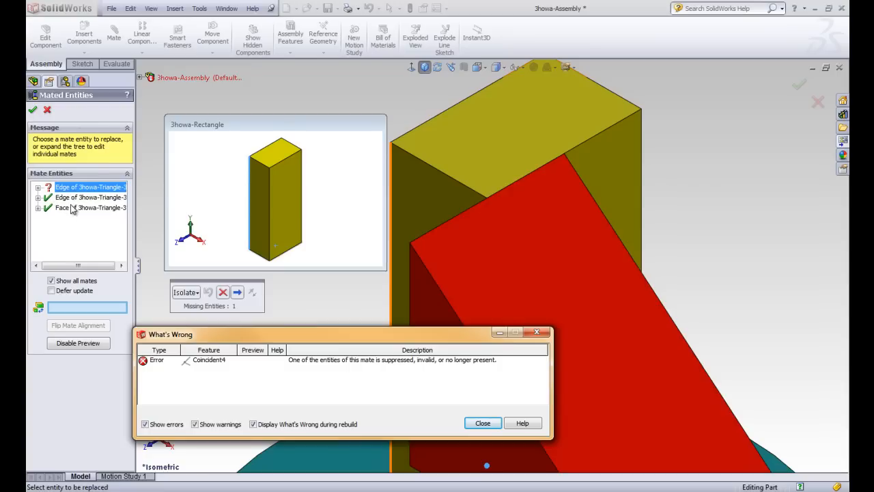
click(38, 185)
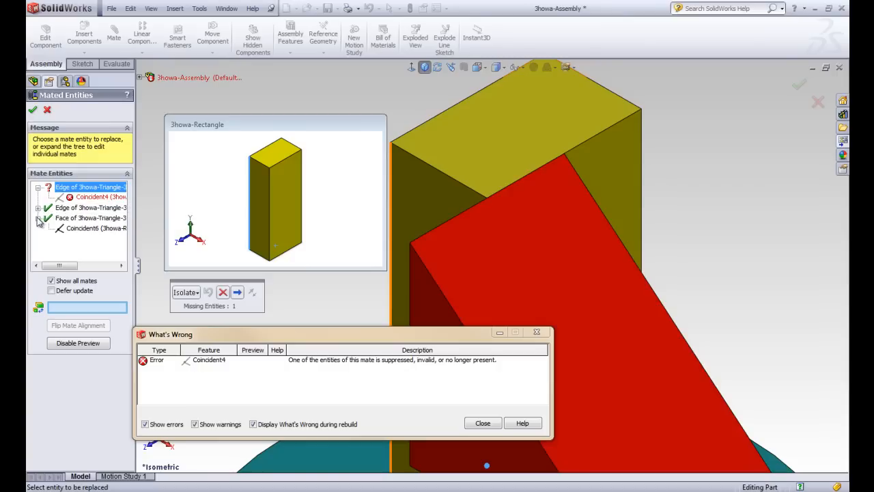
click(38, 187)
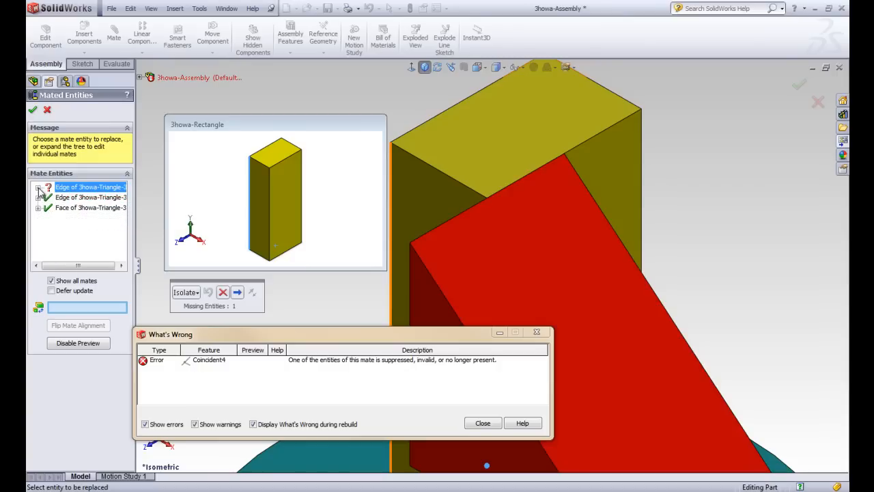
mouse_move(68, 138)
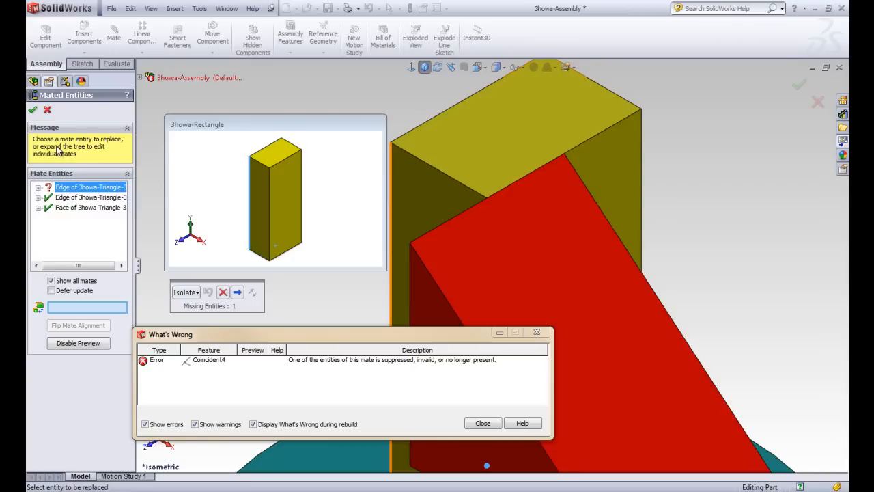
mouse_move(60, 153)
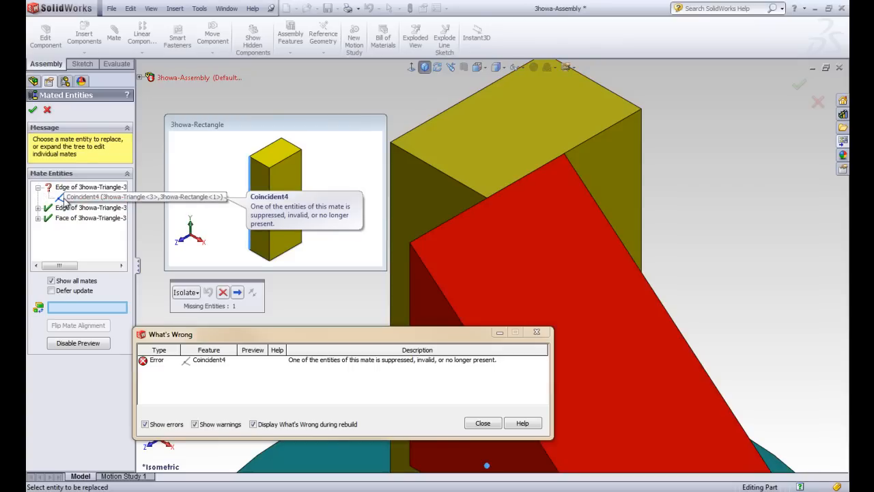
click(85, 196)
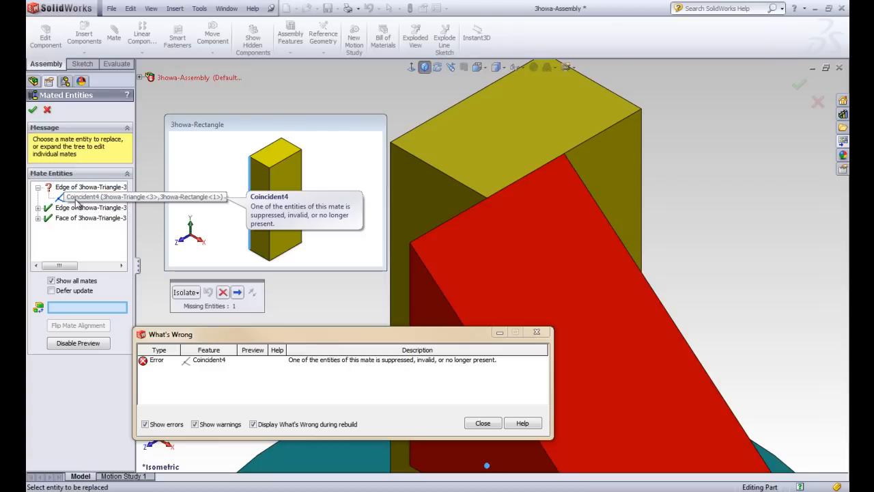
mouse_move(80, 245)
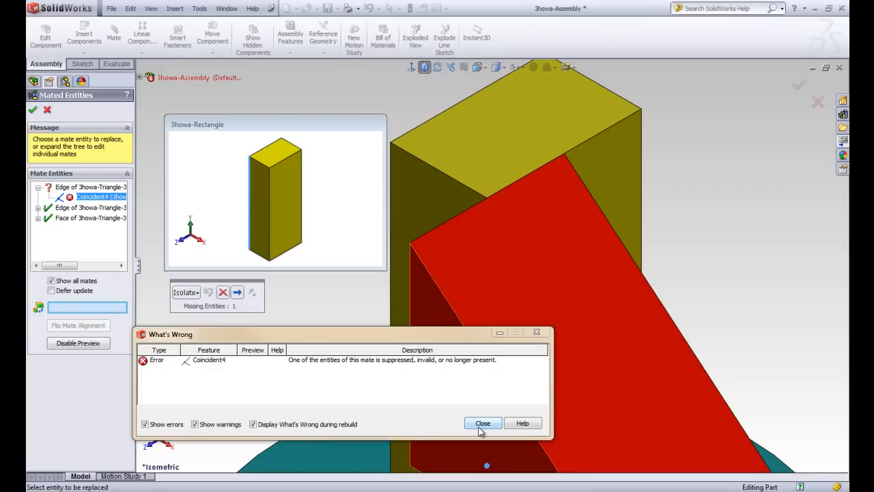
Dismiss the error report, accept the mated entities, and locate Coincident4 flagged in the Mates folder
click(483, 424)
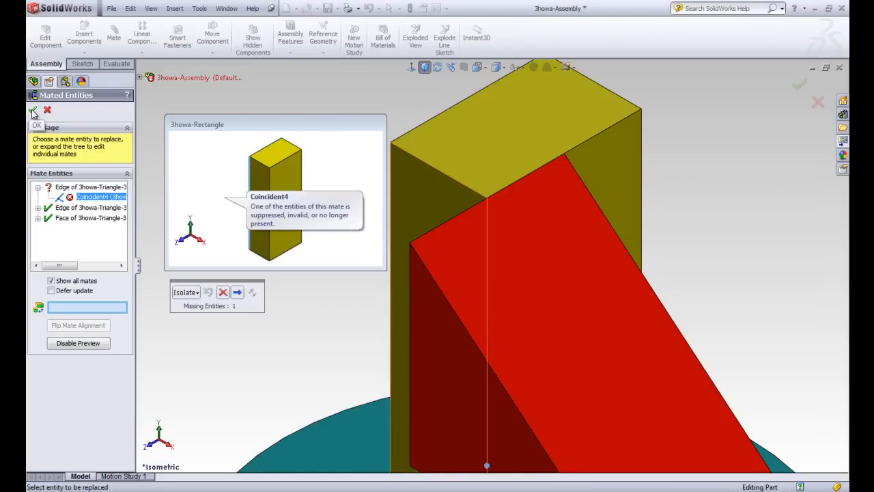
click(35, 110)
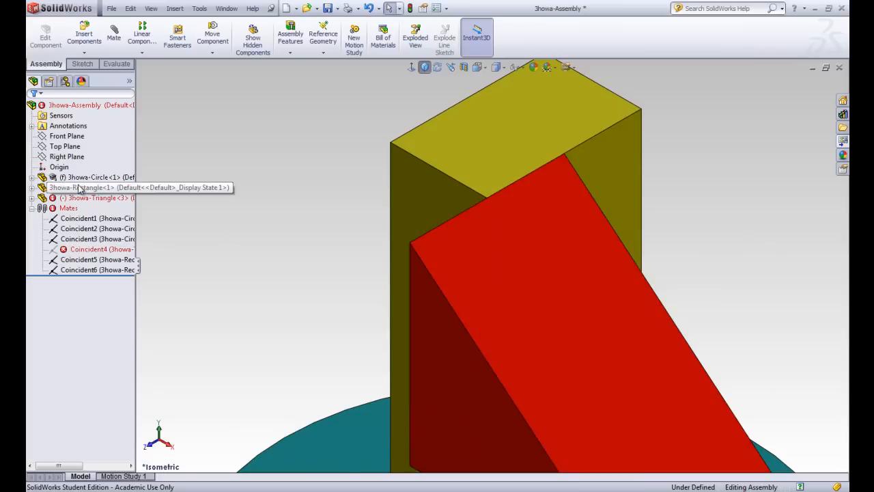
click(79, 219)
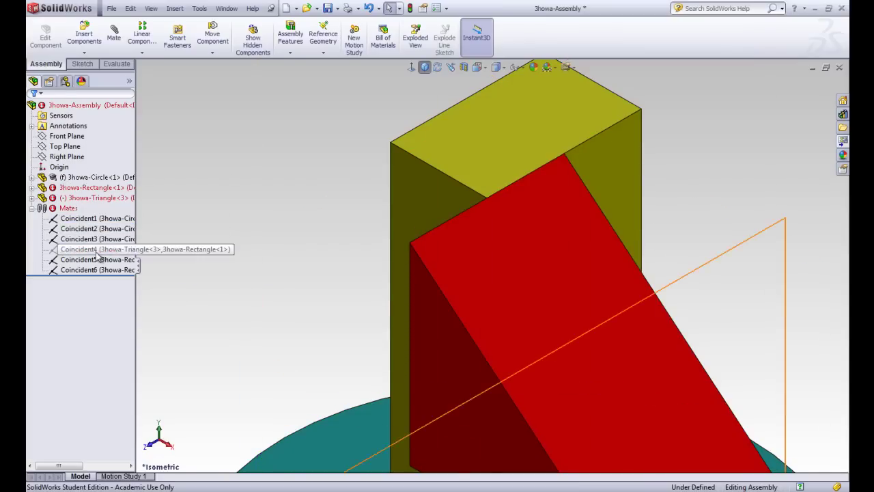
mouse_move(89, 249)
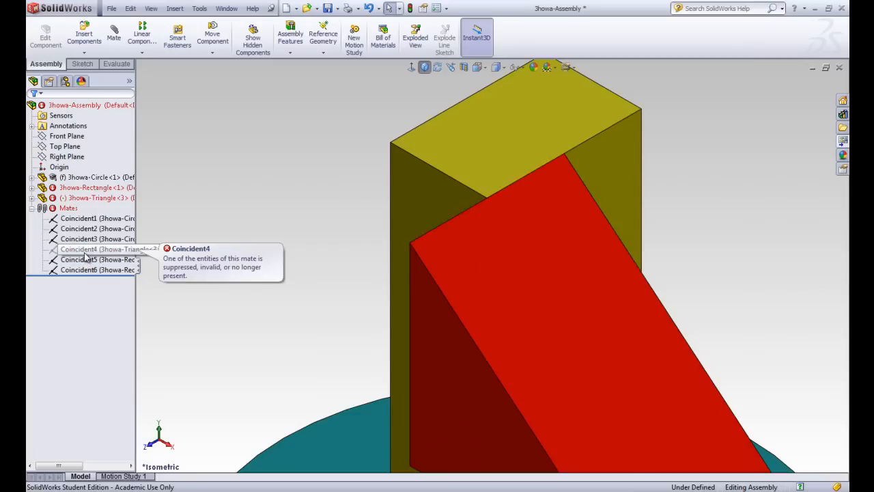
click(102, 249)
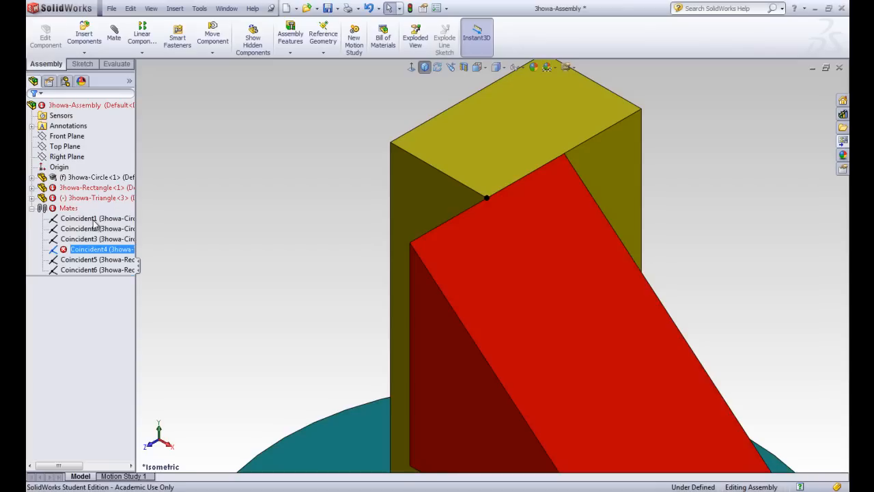
Repair Coincident4 to reference the triangle edge and block vertex, leaving the assembly fully defined
double_click(101, 248)
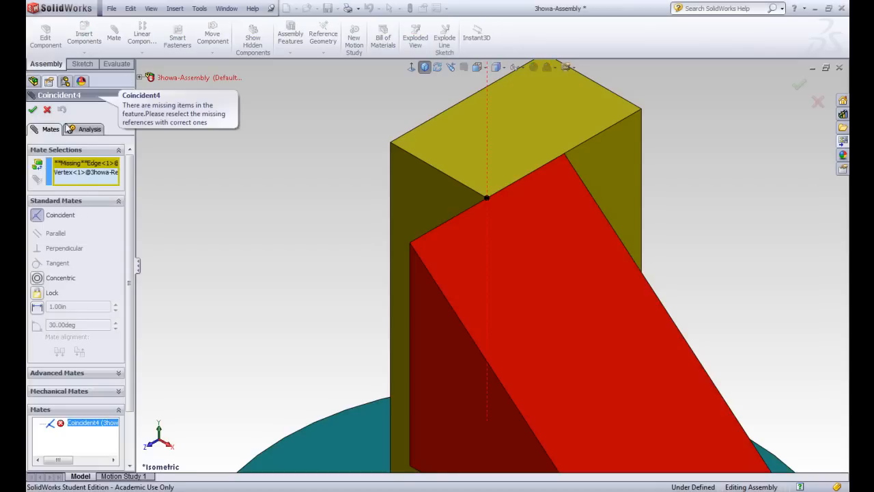
mouse_move(71, 167)
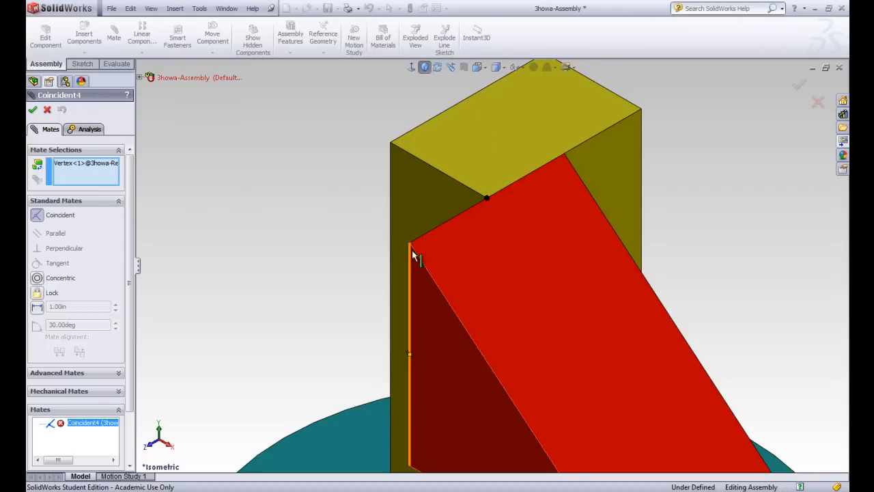
mouse_move(413, 257)
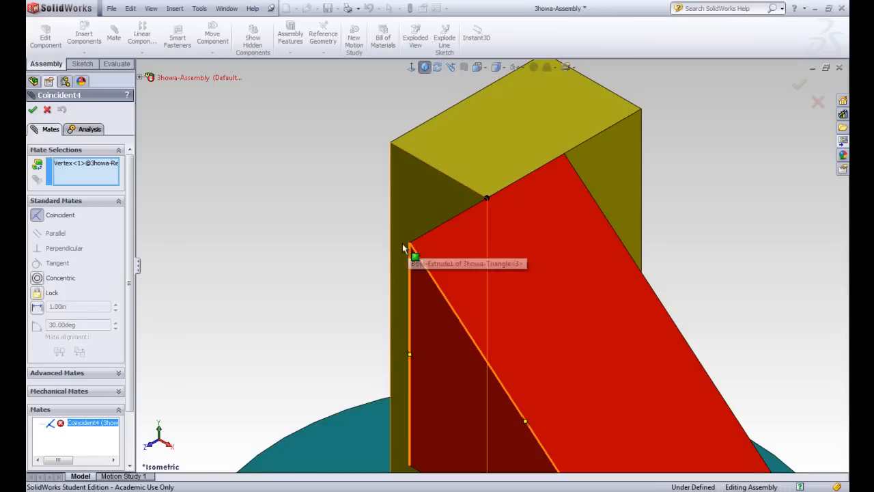
mouse_move(341, 221)
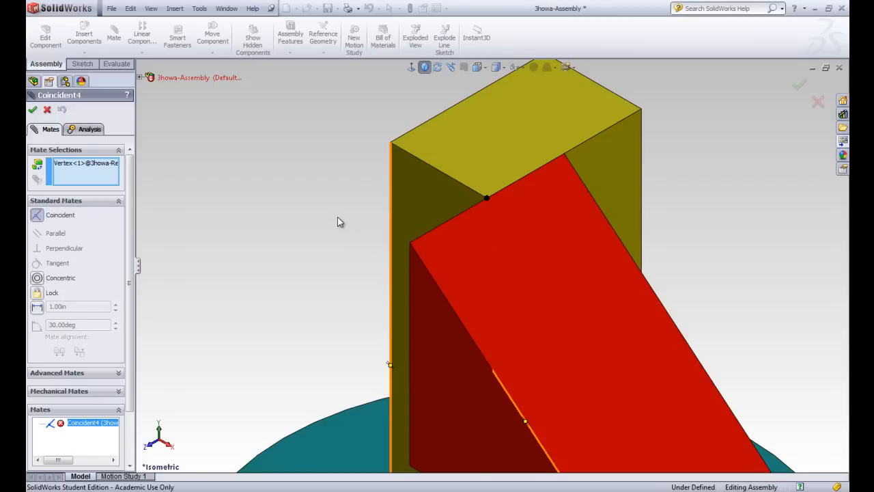
mouse_move(364, 200)
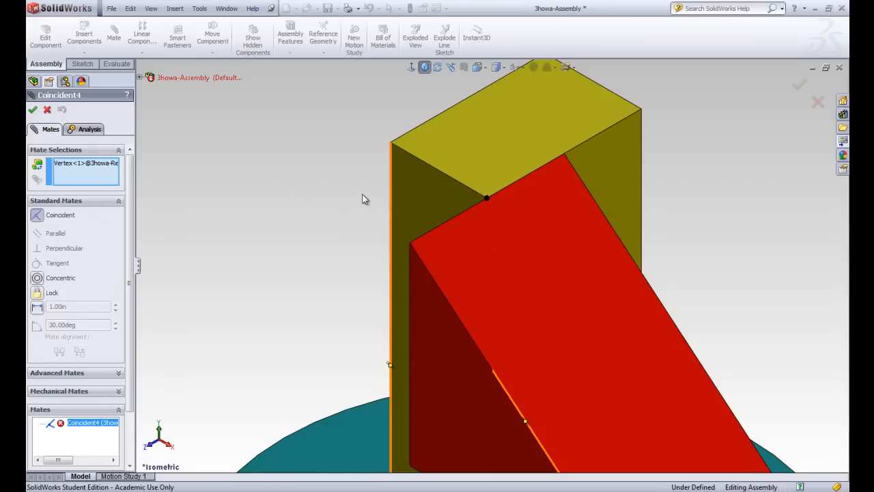
mouse_move(393, 204)
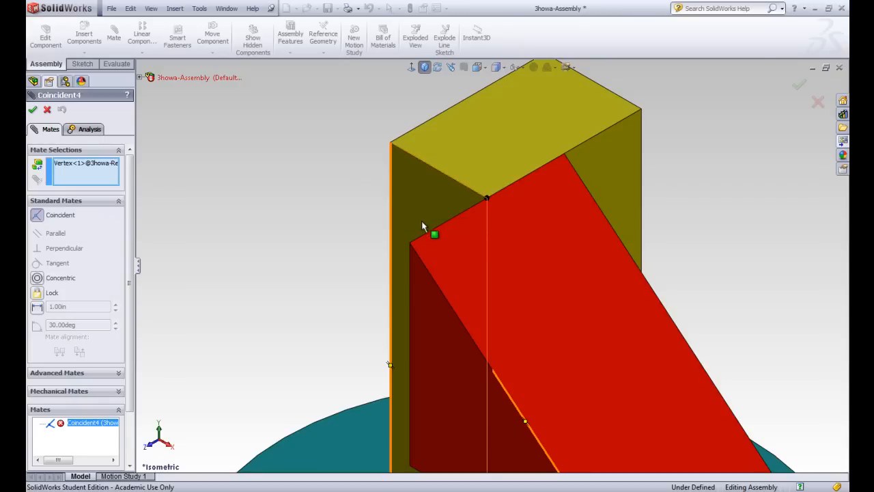
mouse_move(413, 249)
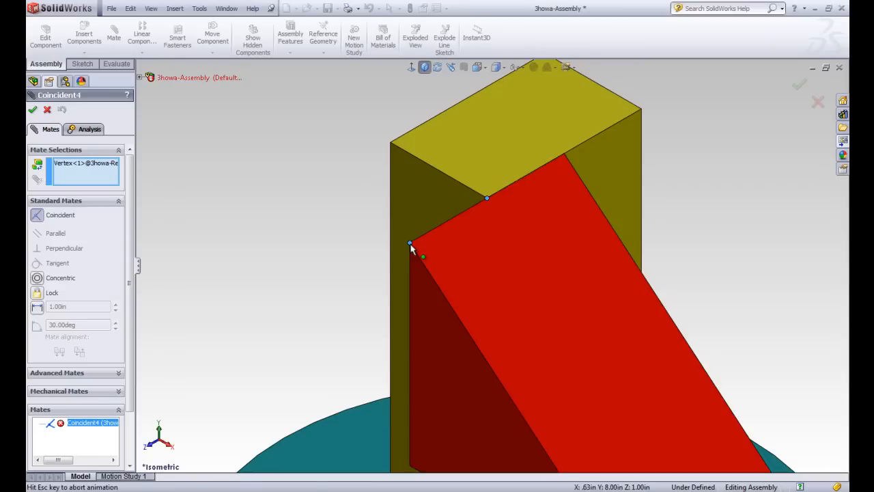
click(410, 243)
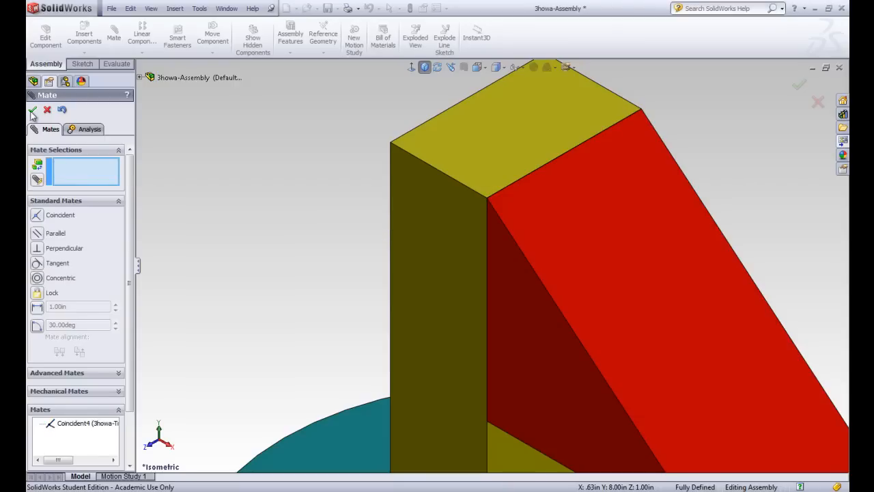
Finish mate editing, returning to the Mates list of Coincident1 through Coincident6
click(32, 110)
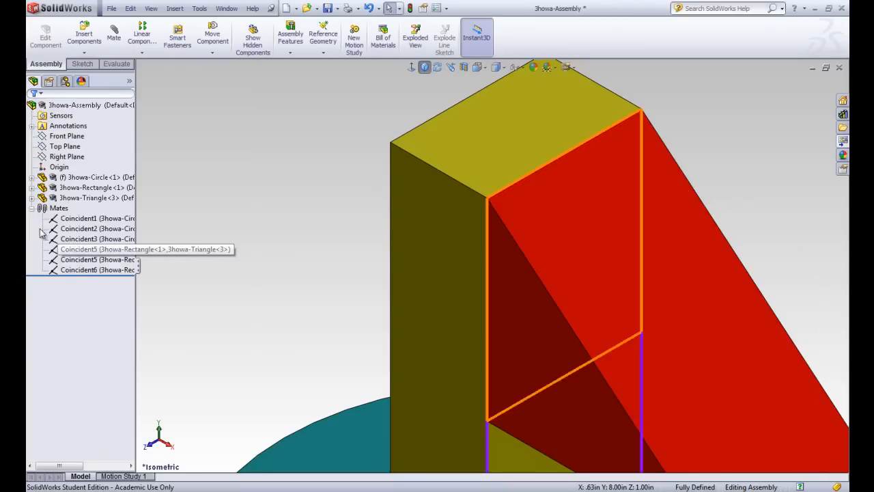
mouse_move(56, 127)
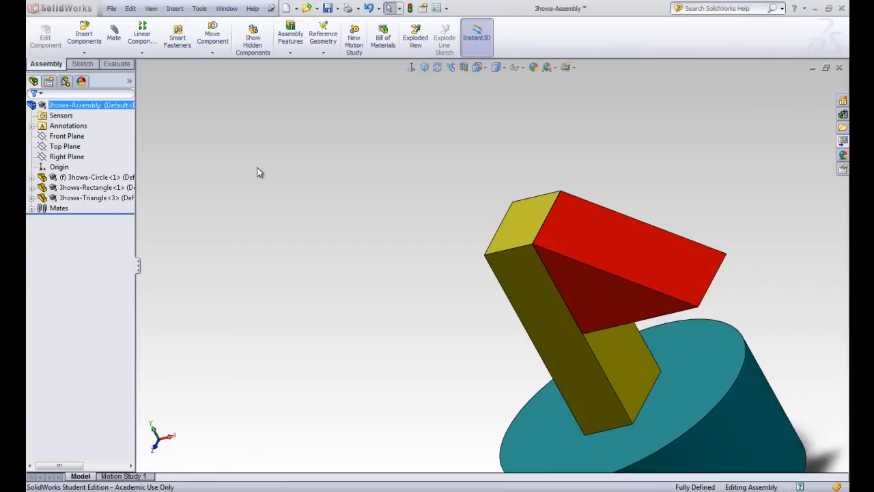
mouse_move(340, 177)
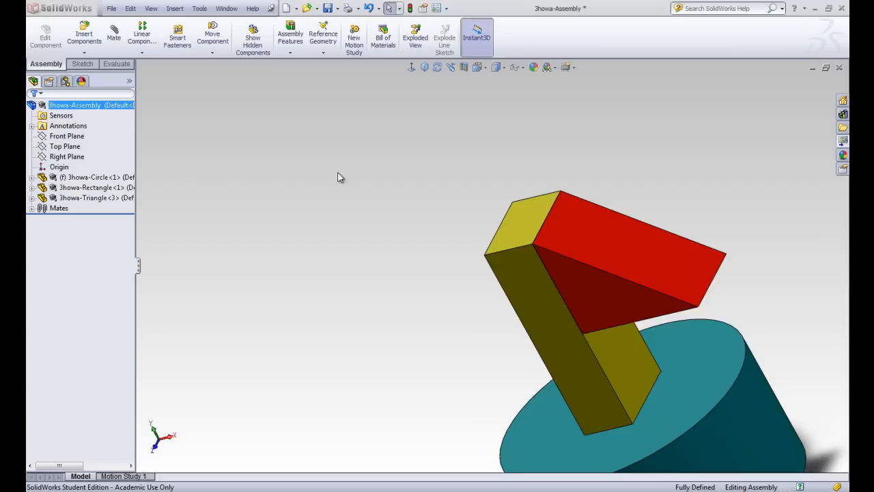
mouse_move(317, 194)
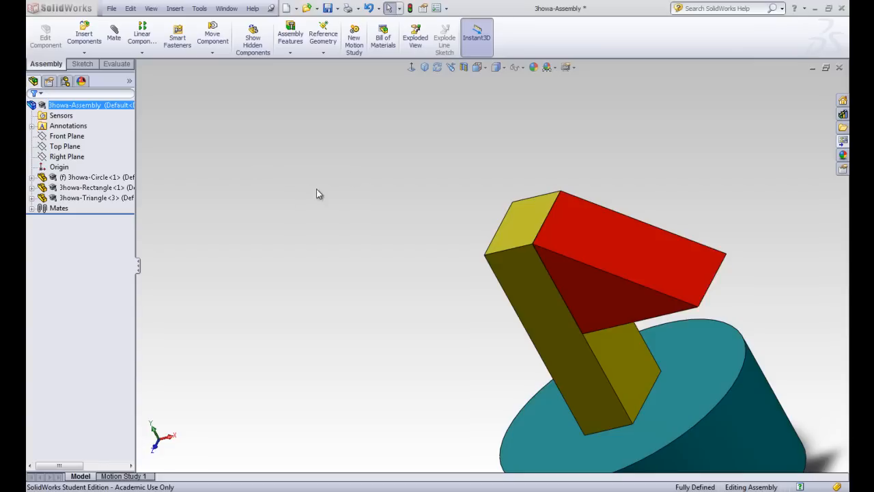
mouse_move(259, 205)
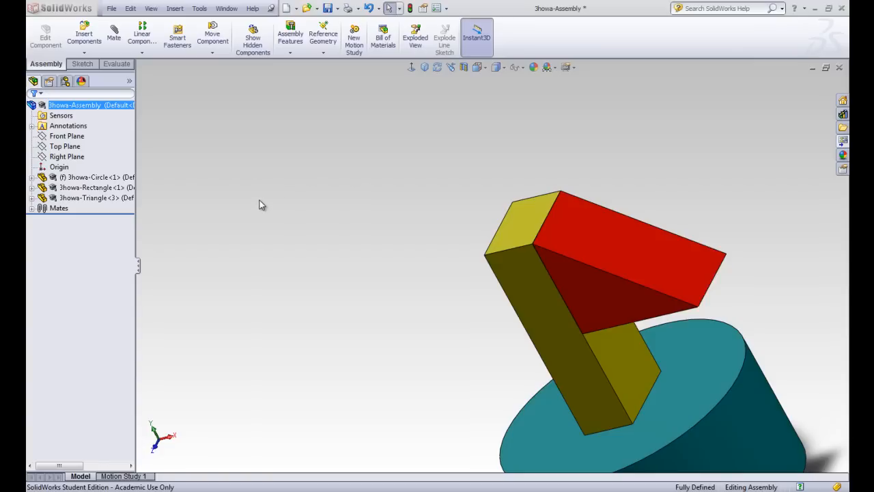
mouse_move(180, 184)
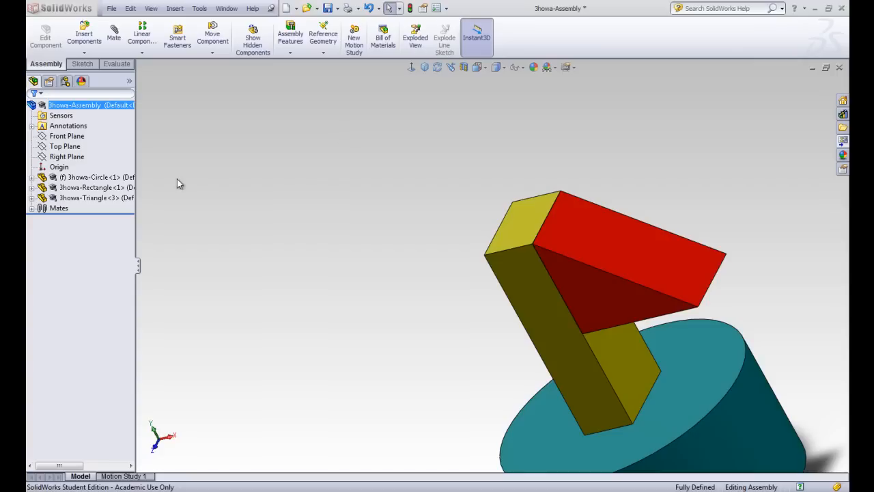
click(32, 178)
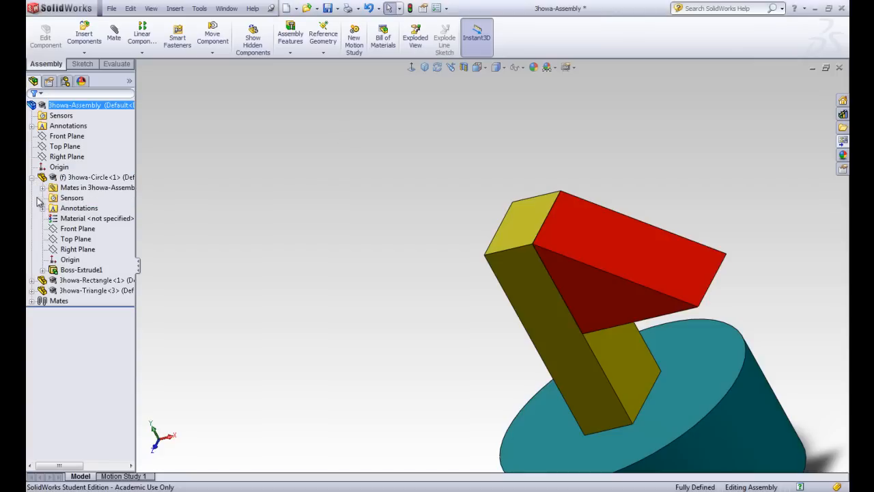
click(33, 280)
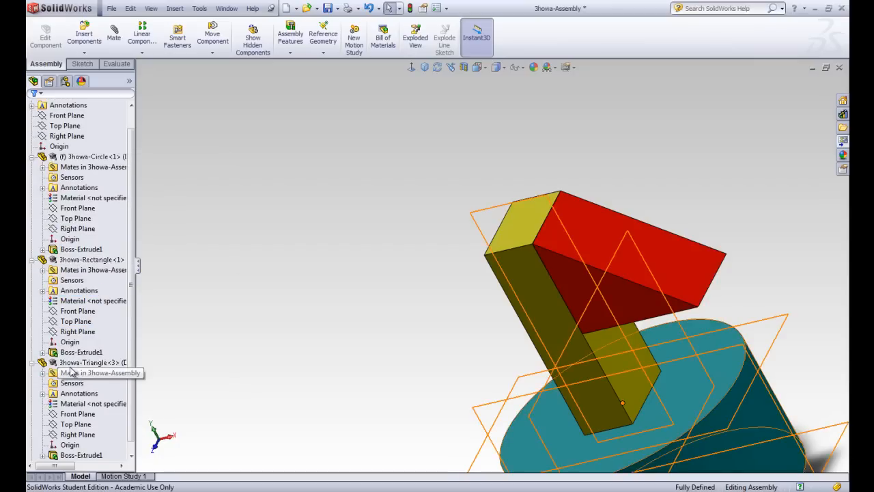
click(42, 248)
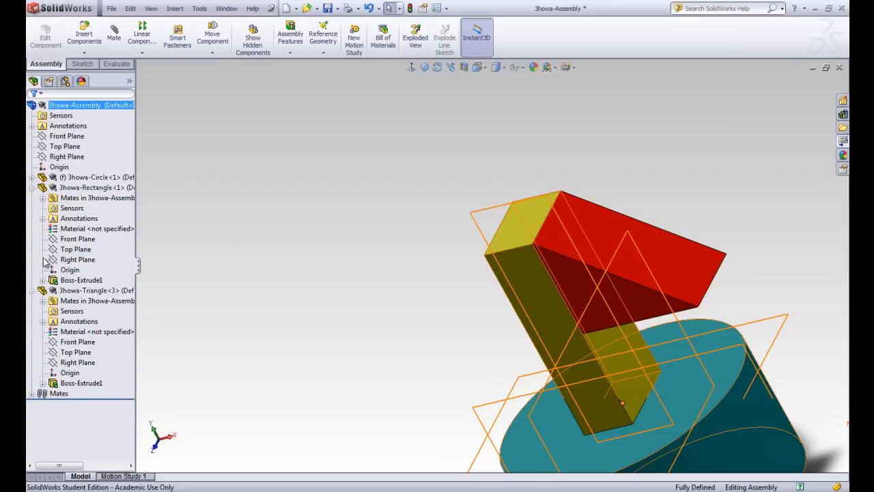
click(42, 280)
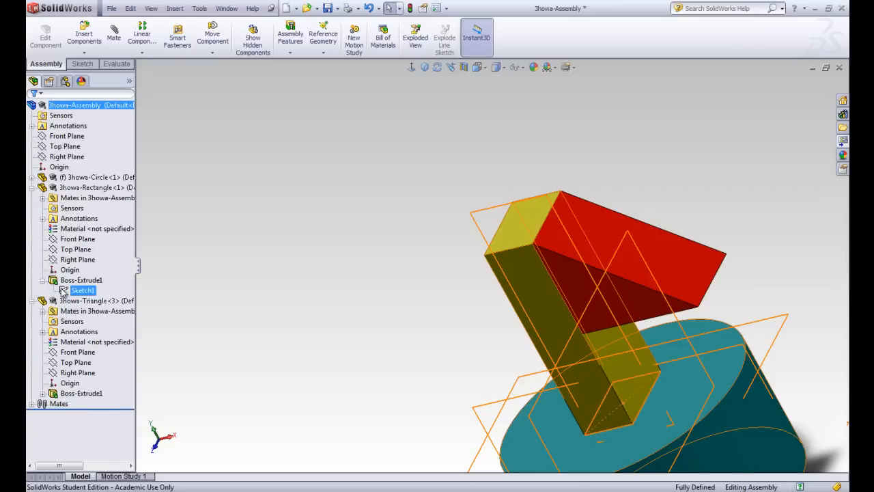
click(33, 187)
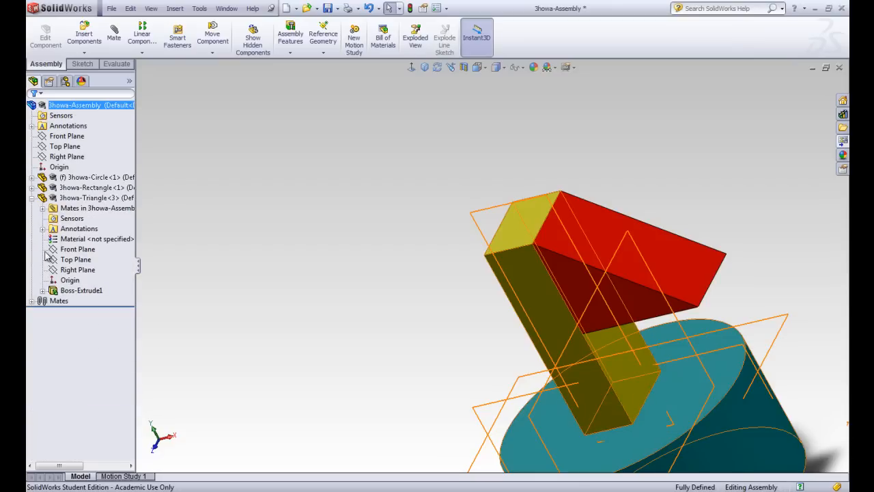
click(42, 289)
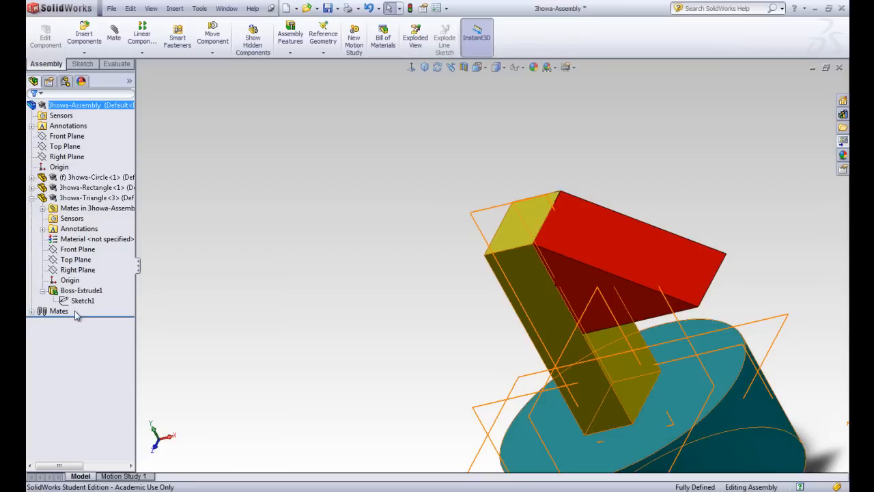
click(41, 289)
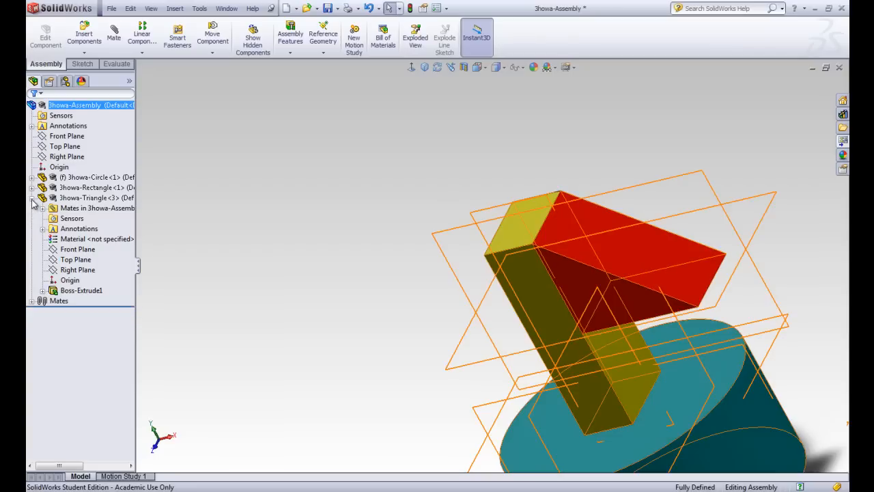
click(33, 196)
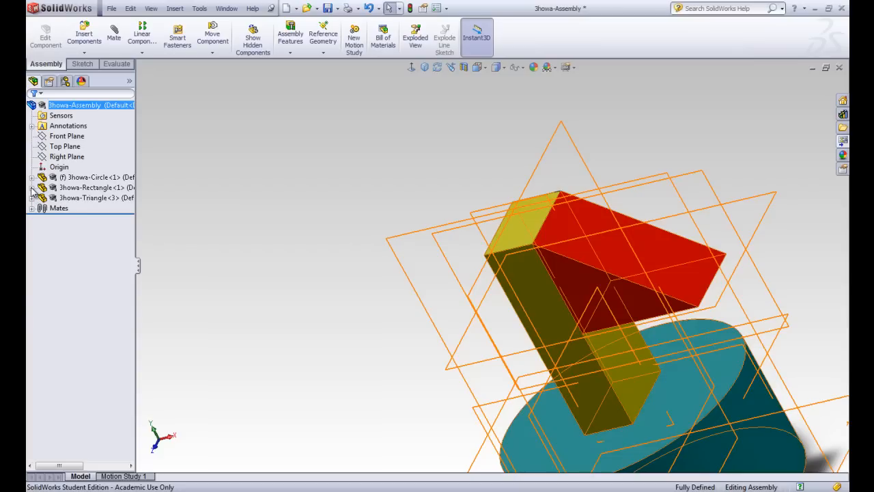
click(33, 189)
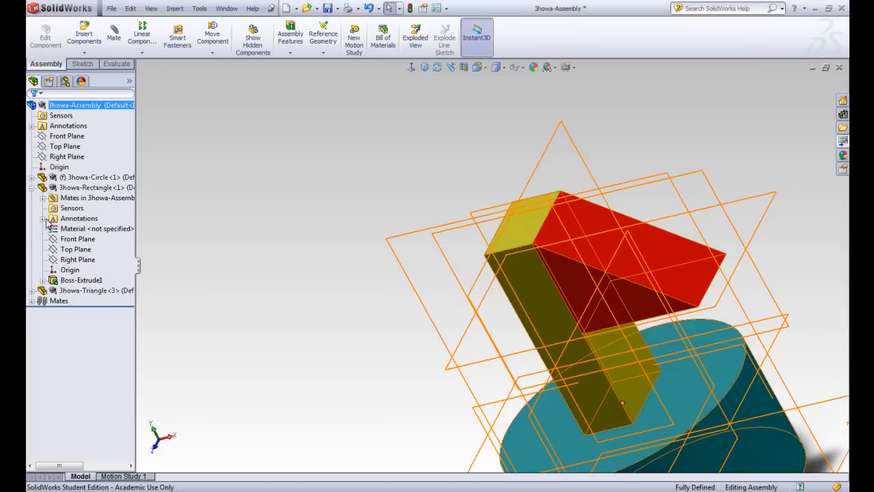
click(33, 187)
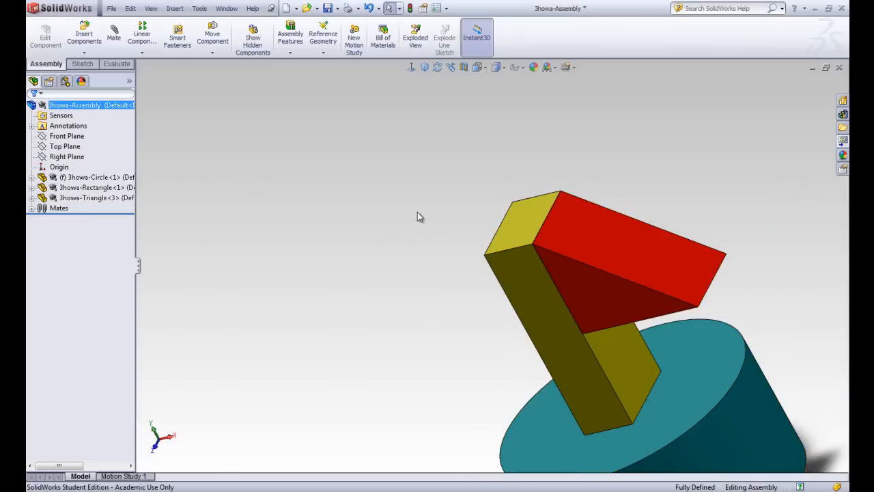
mouse_move(429, 77)
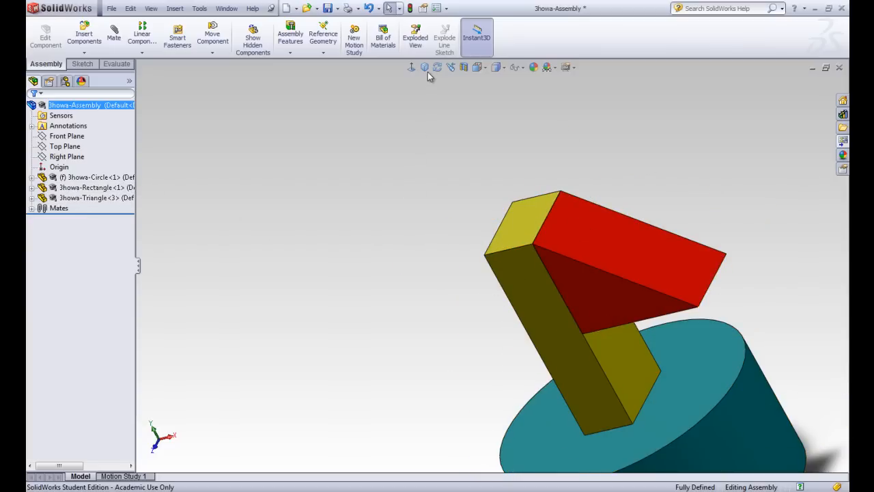
Show the block, wedge and cylinder assembly in isometric orientation
click(424, 67)
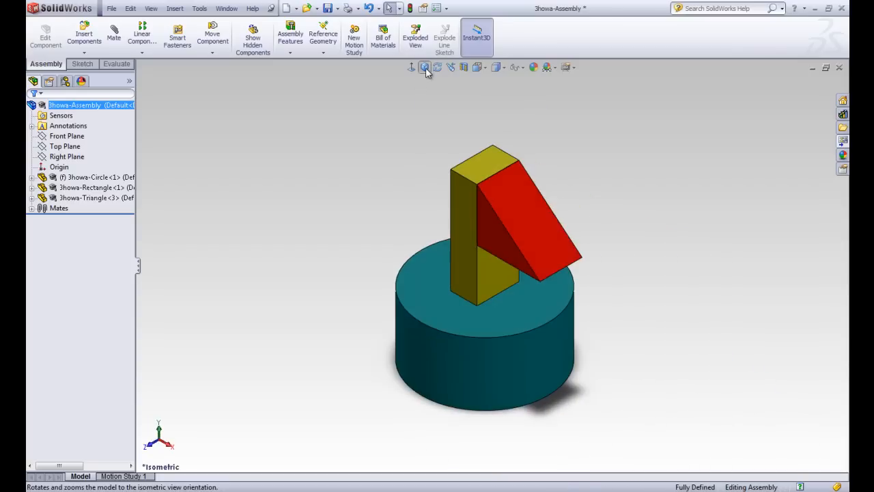
mouse_move(335, 181)
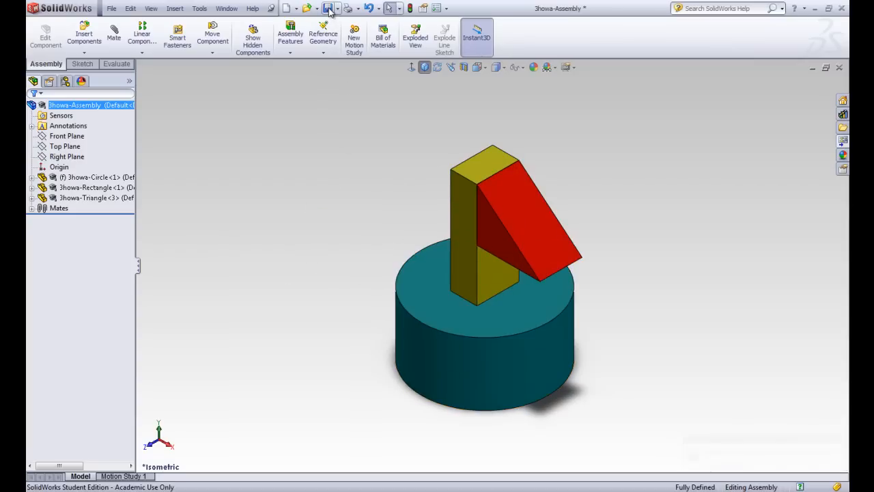
Save the repaired Jhowa-Assembly with no pending changes
click(327, 8)
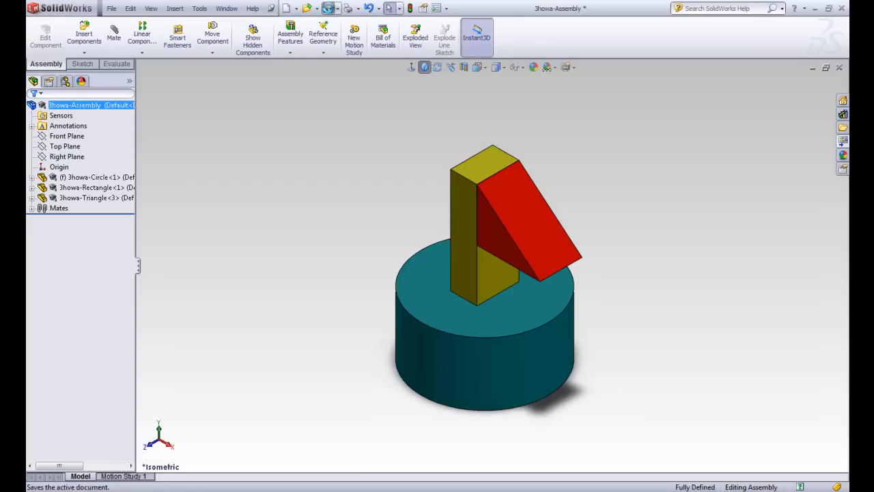
click(66, 155)
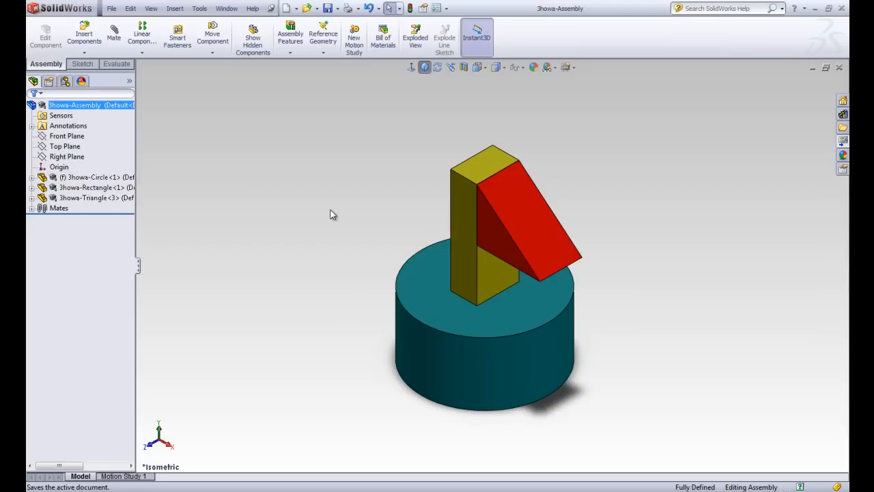
mouse_move(336, 223)
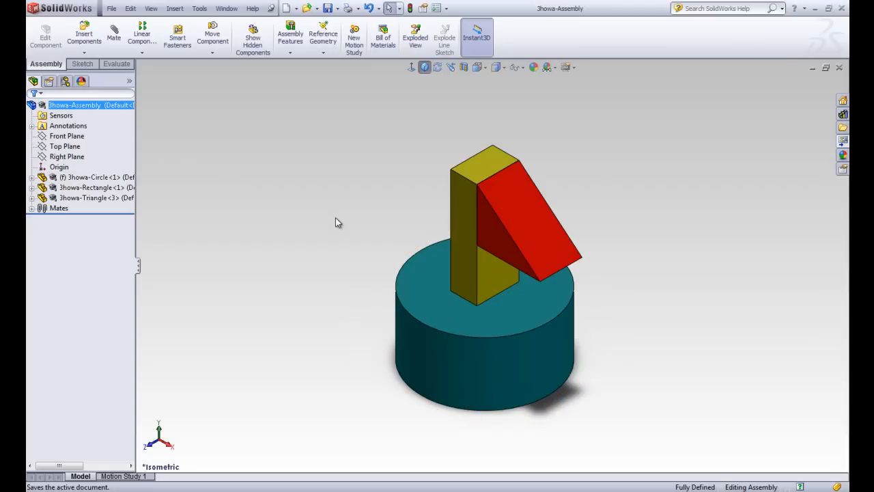